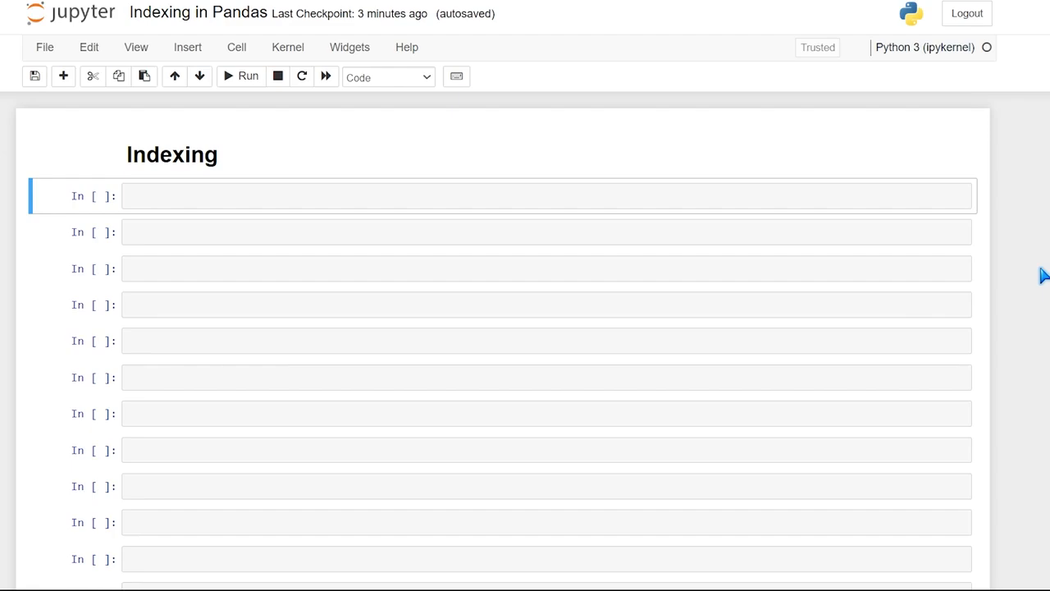
Import pandas as pd, then load world_population.csv into df and display it
{"action": "left_click", "coordinate": [449, 196]}
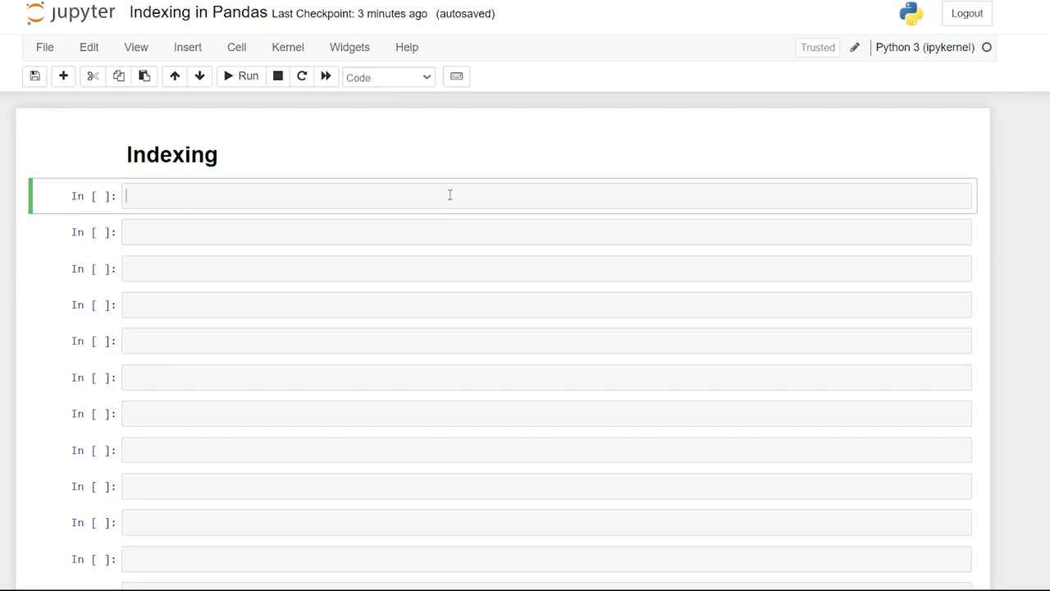
{"action": "type", "text": "import pandas as p"}
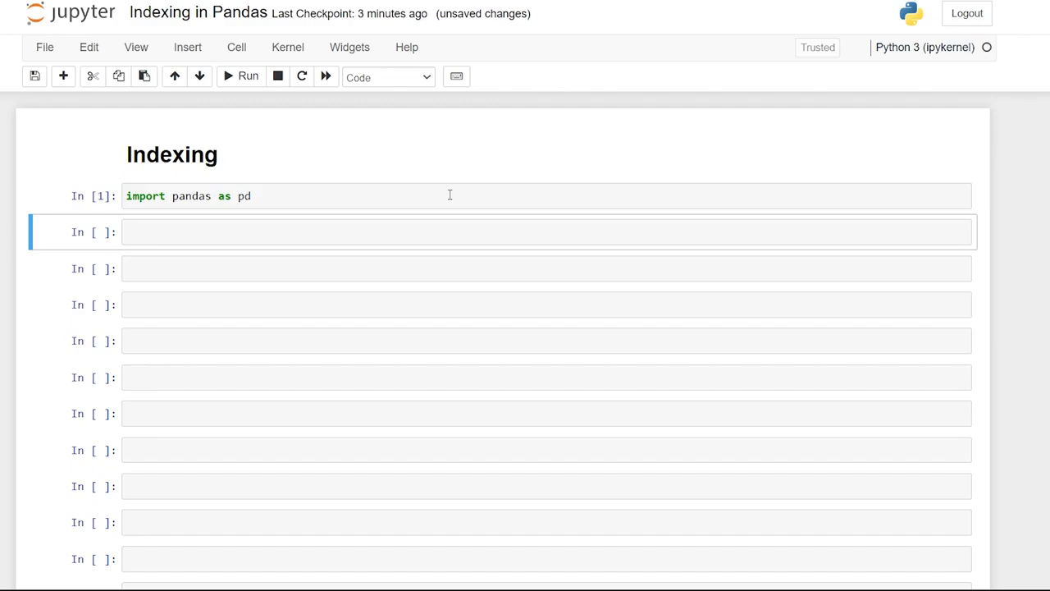
{"action": "type", "text": "df"}
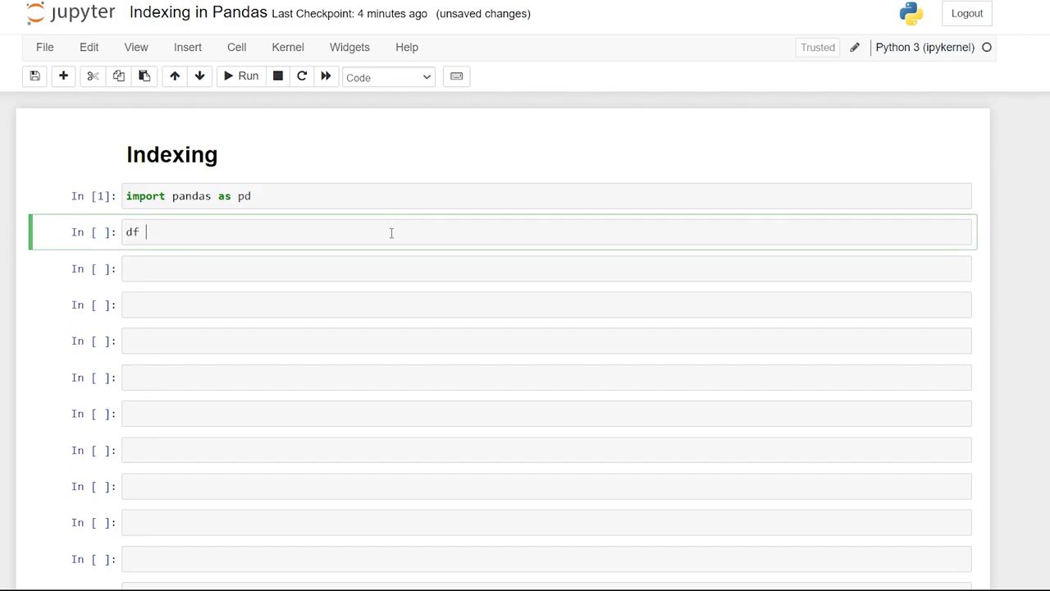
{"action": "type", "text": "= pd."}
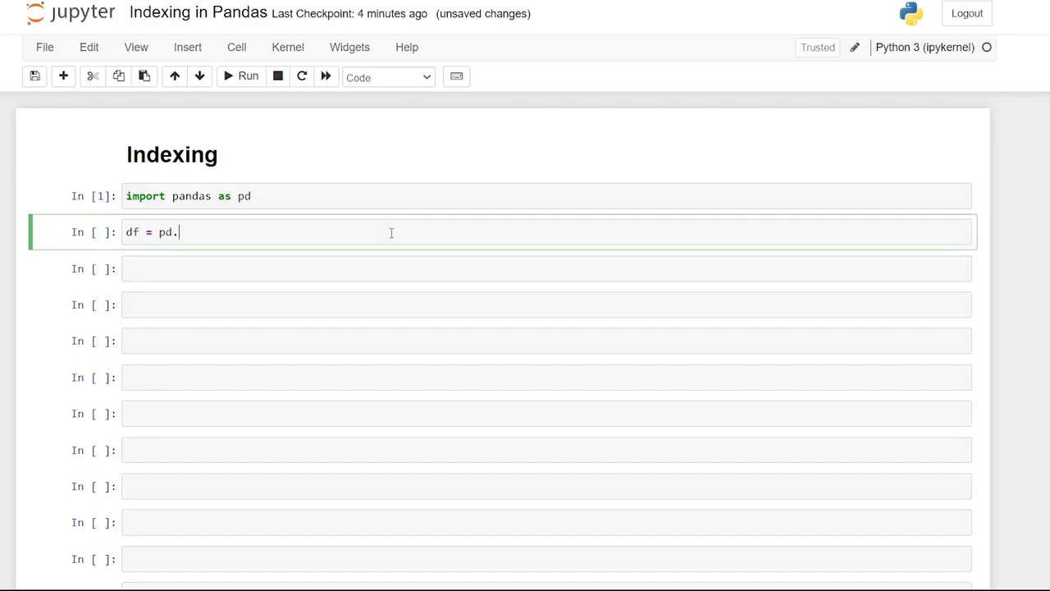
{"action": "type", "text": "read_csv"}
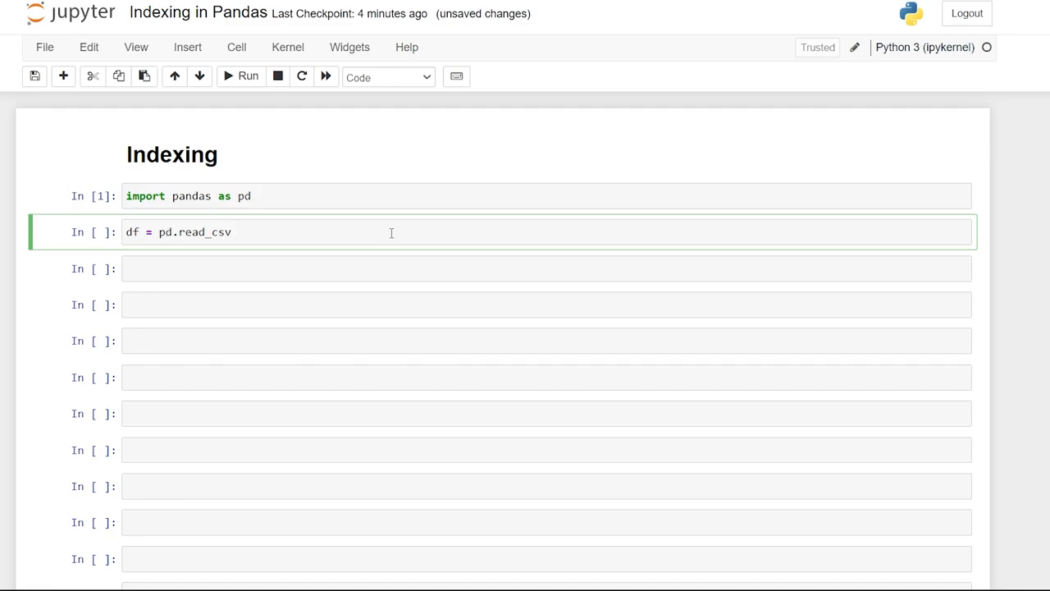
{"action": "type", "text": "()"}
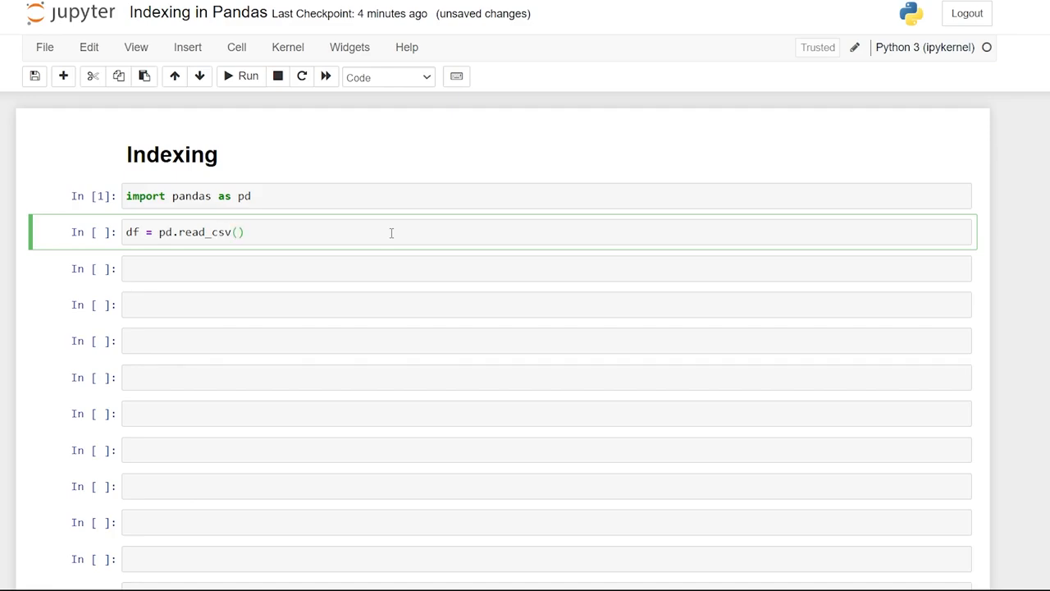
{"action": "type", "text": "r\"C:\\Users\\alexf\\OneDrive\\Documents\\Pandas Tutorial\\world_population.csv\""}
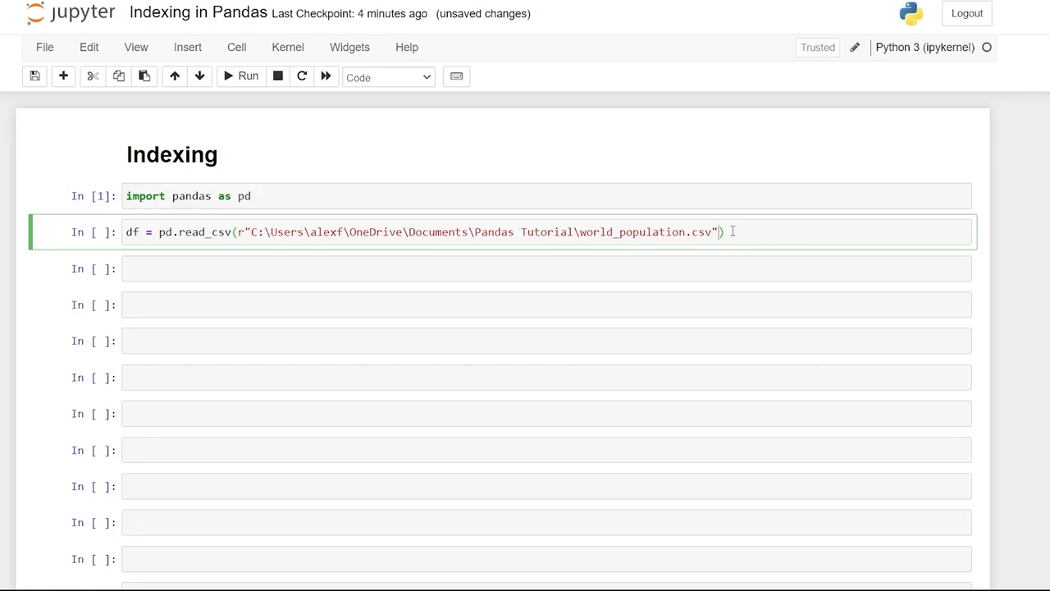
{"action": "type", "text": "df"}
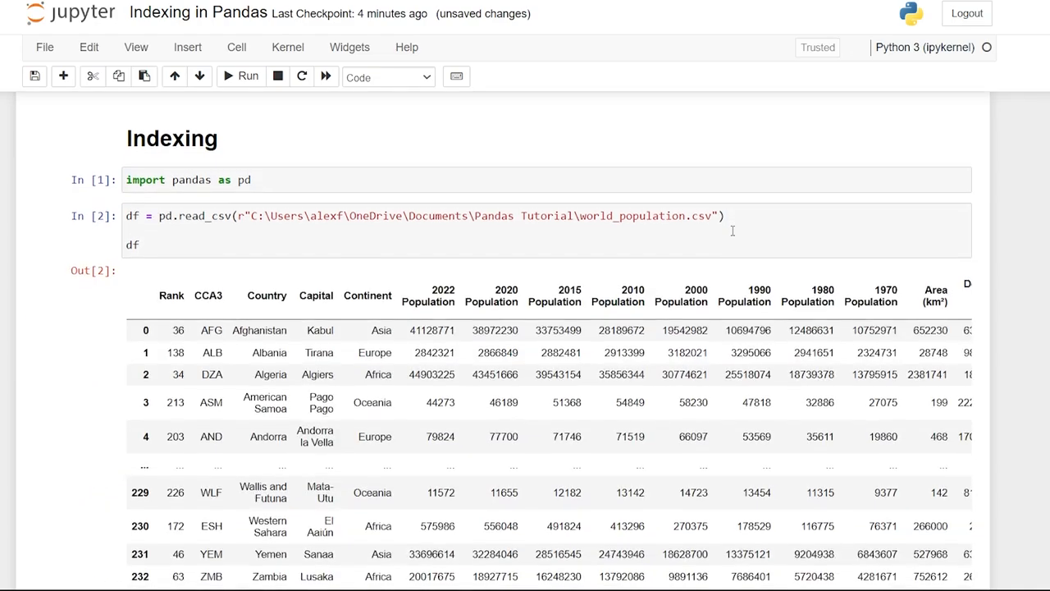
Scroll through the 234 rows × 17 columns output and select the next empty cell
{"action": "scroll", "scroll_direction": "down", "scroll_amount": 3}
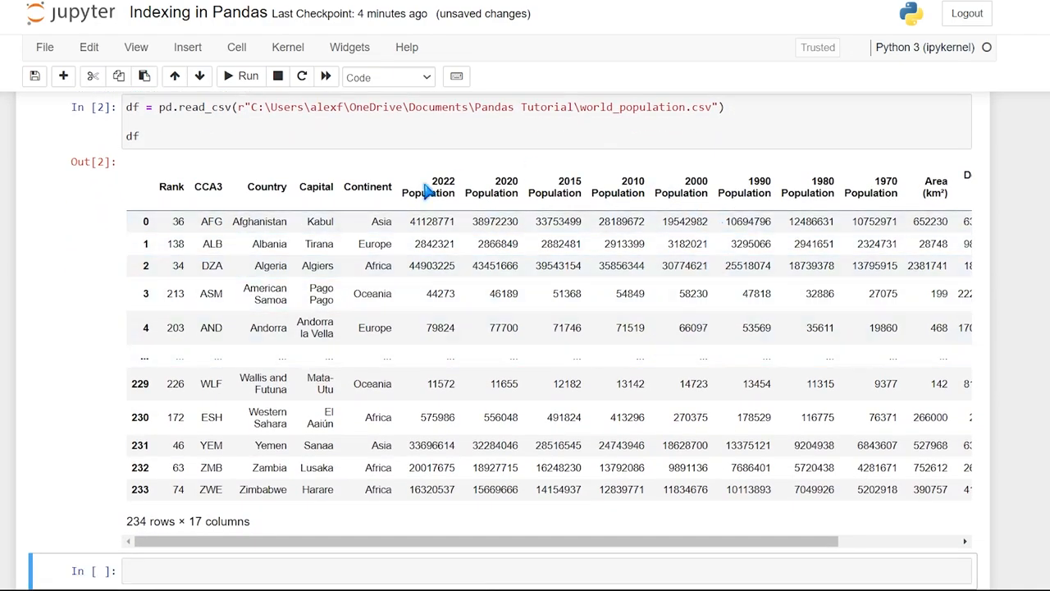
{"action": "mouse_move", "coordinate": [365, 212]}
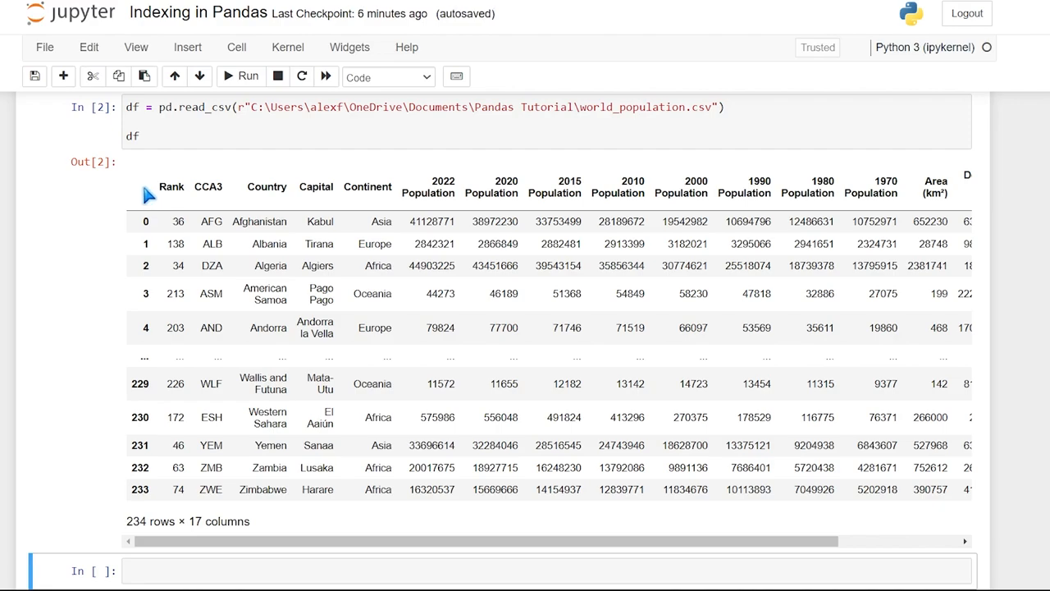
{"action": "mouse_move", "coordinate": [287, 212]}
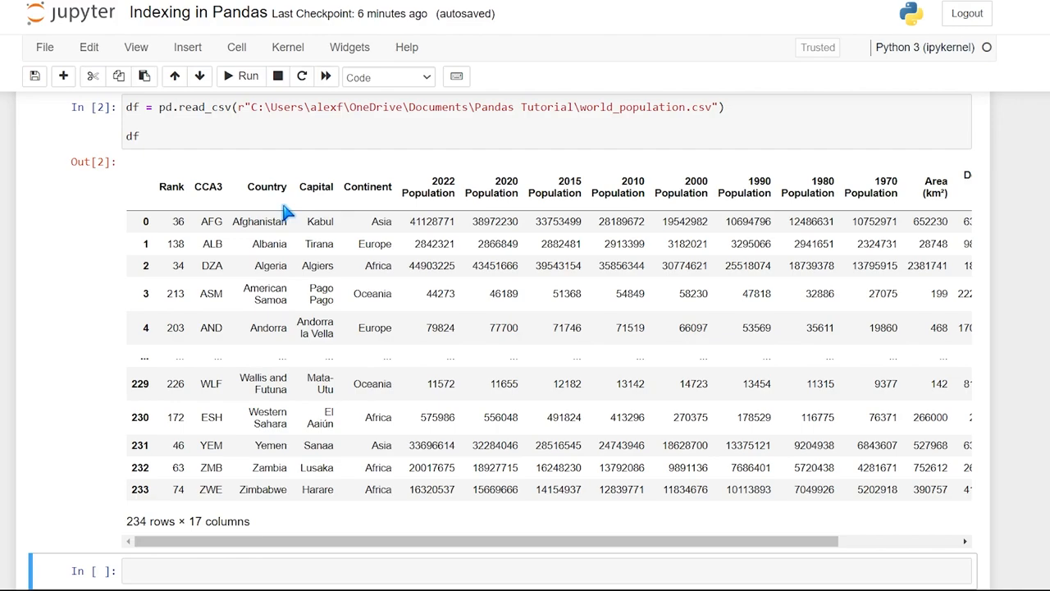
{"action": "mouse_move", "coordinate": [279, 209]}
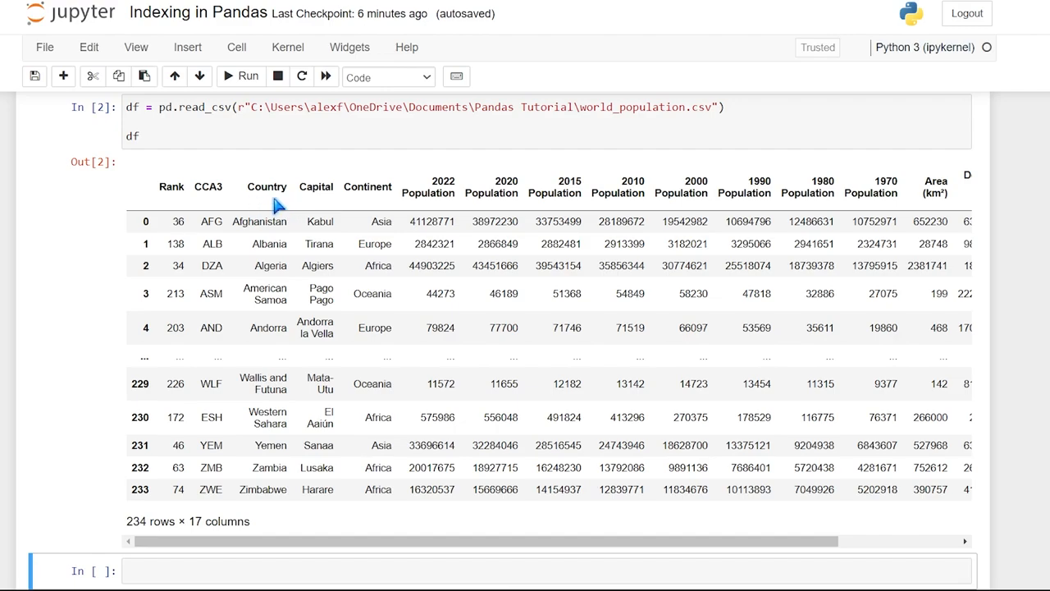
{"action": "mouse_move", "coordinate": [282, 204]}
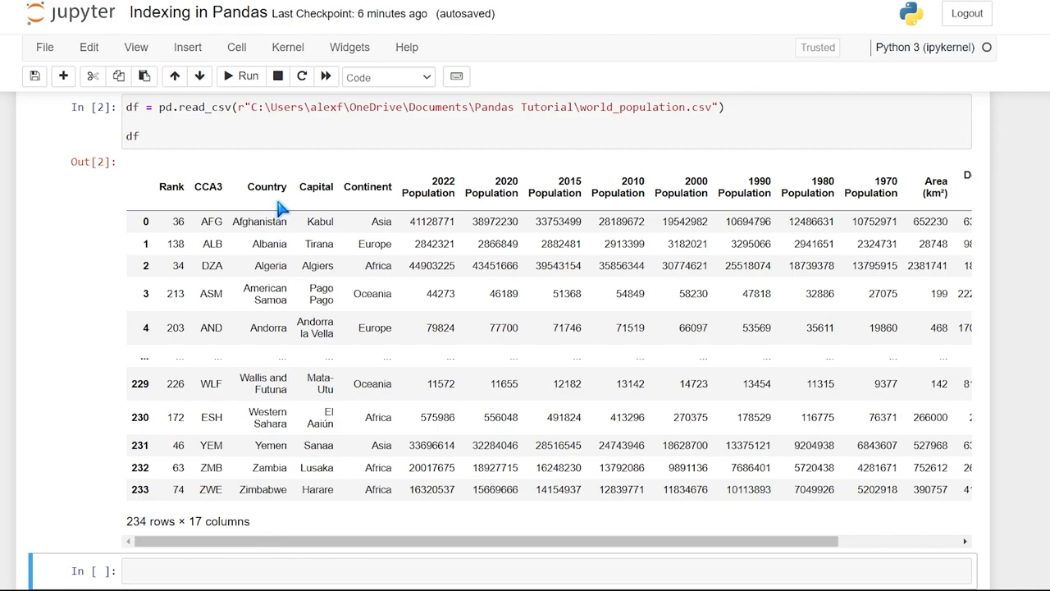
{"action": "left_click", "coordinate": [140, 136]}
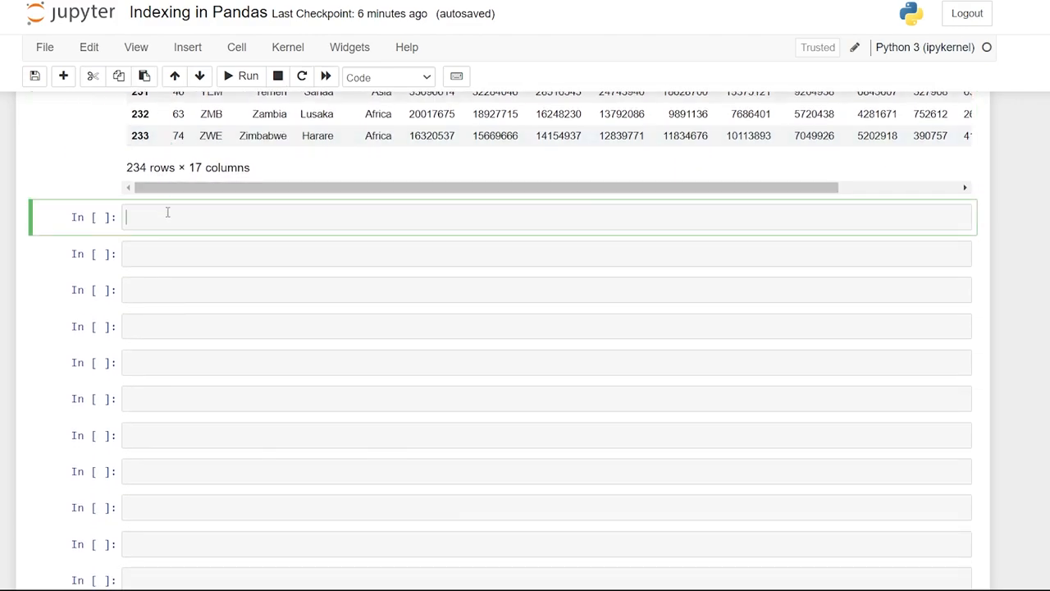
Write a read_csv cell for world_population.csv with index_col="Country"
{"action": "type", "text": "df = pd.read_csv(r\"C:\\Users\\alexf\\OneDrive\\Documents\\Pandas Tutorial\\world_population.csv\")"}
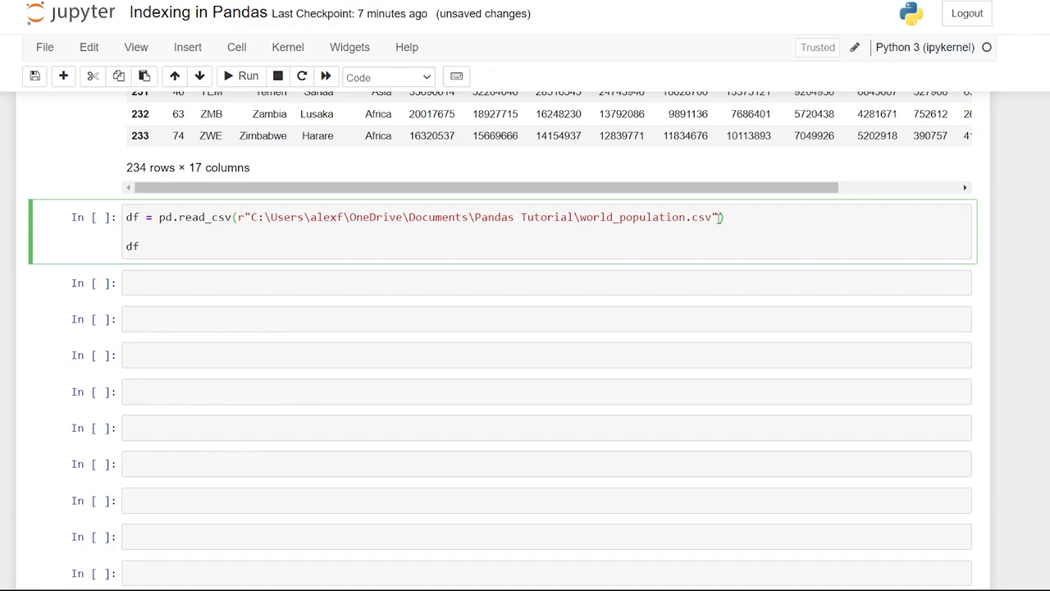
{"action": "type", "text": ", ince"}
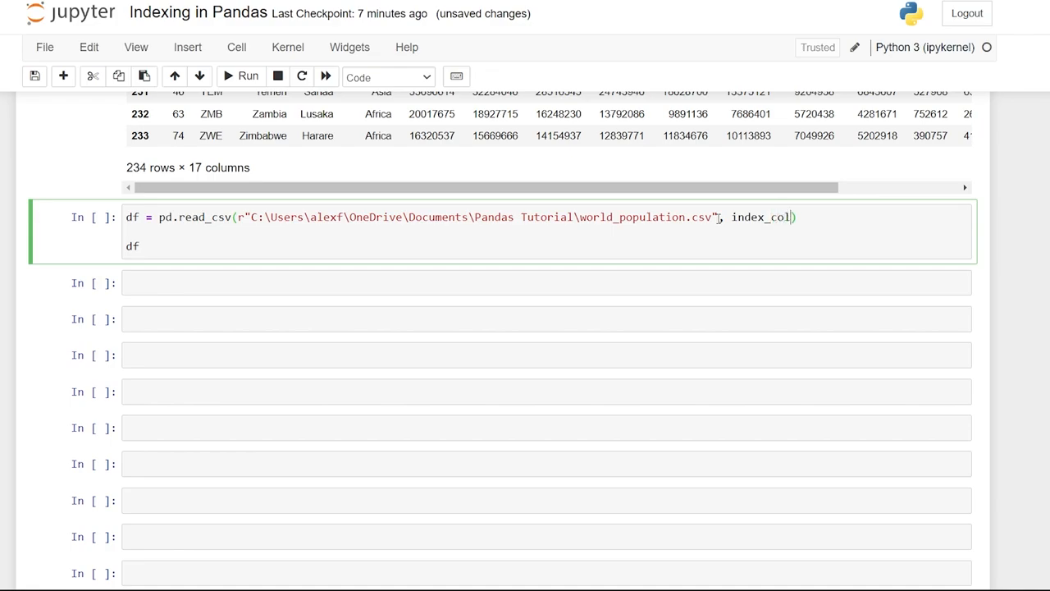
{"action": "type", "text": "="}
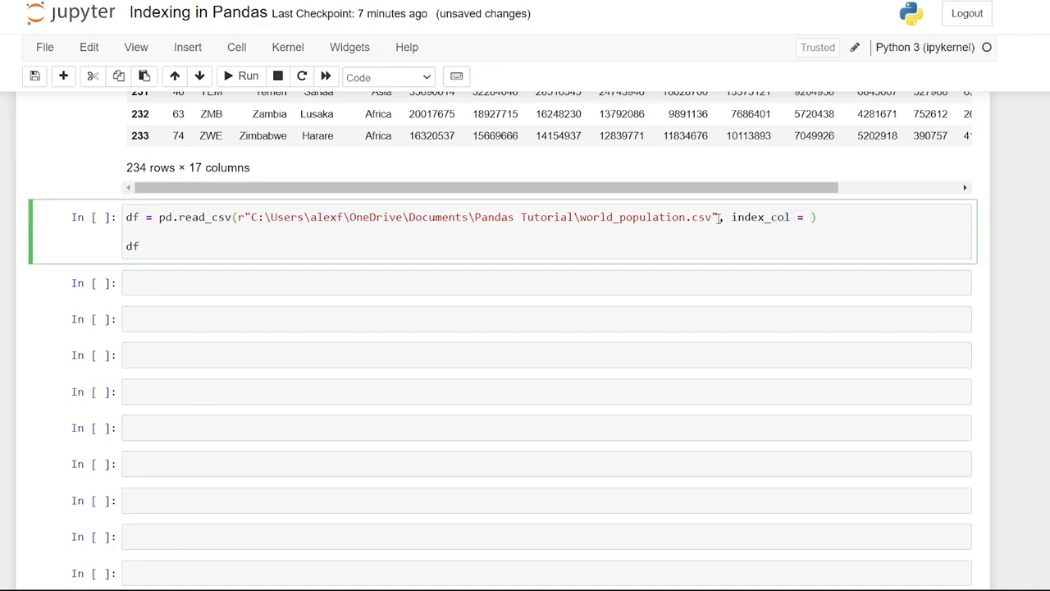
{"action": "type", "text": "\"\""}
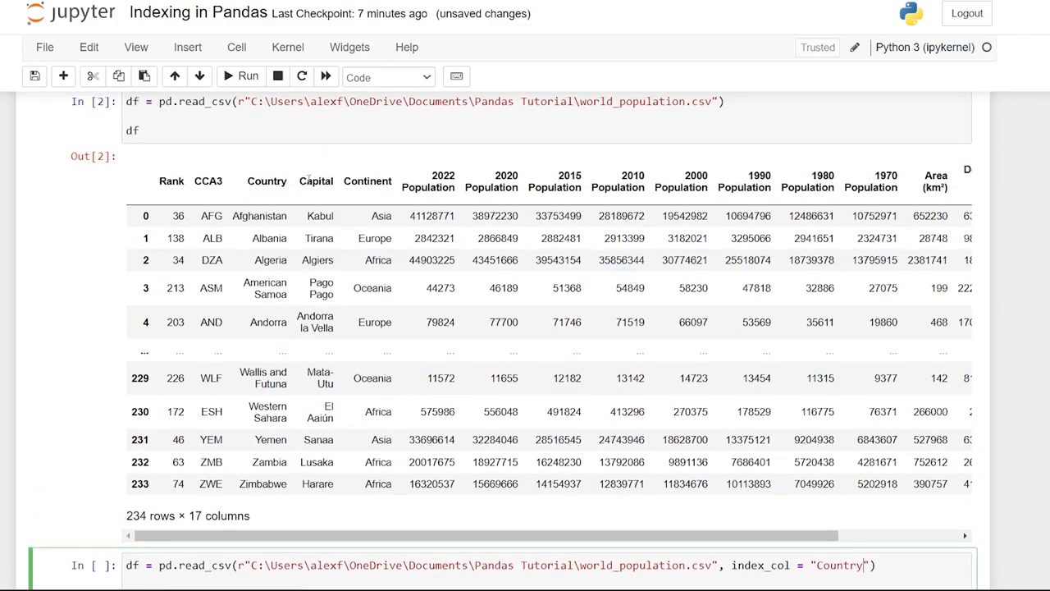
{"action": "scroll", "scroll_direction": "down", "scroll_amount": 3}
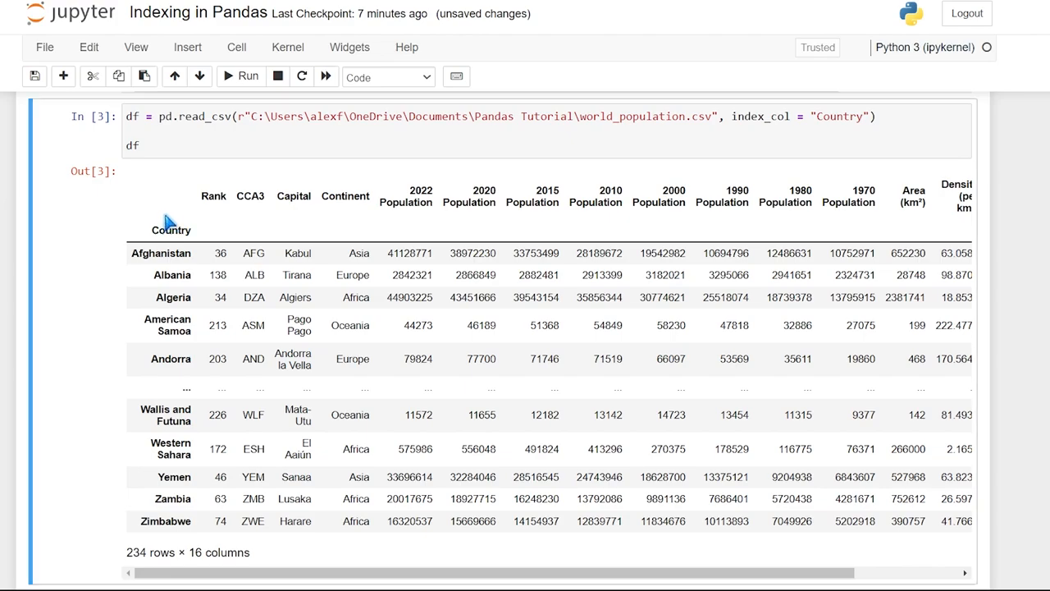
Inspect the Country-indexed table of 234 rows × 16 columns
{"action": "double_click", "coordinate": [171, 229]}
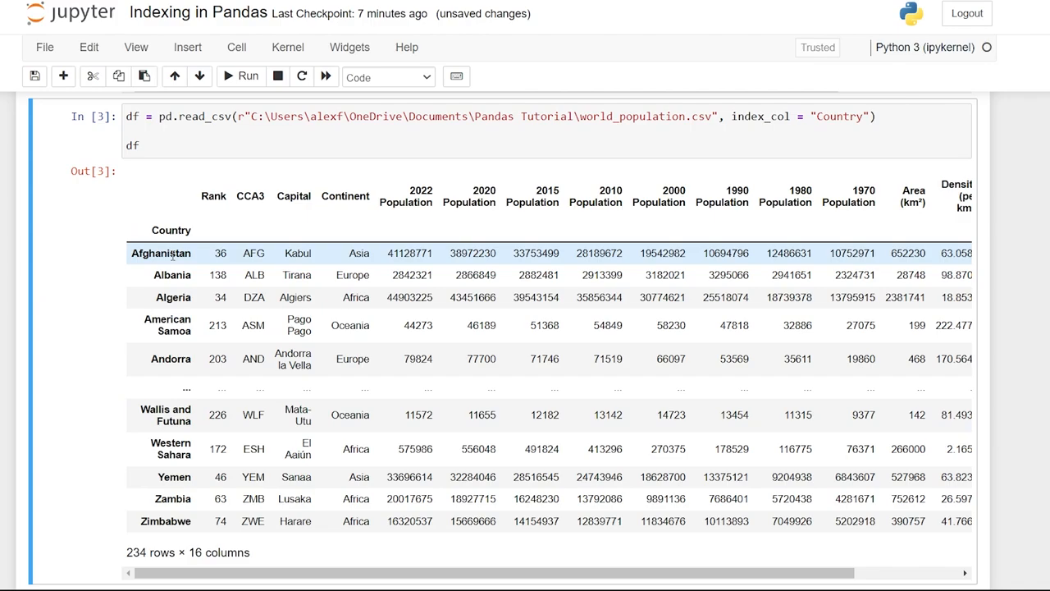
{"action": "mouse_move", "coordinate": [167, 318]}
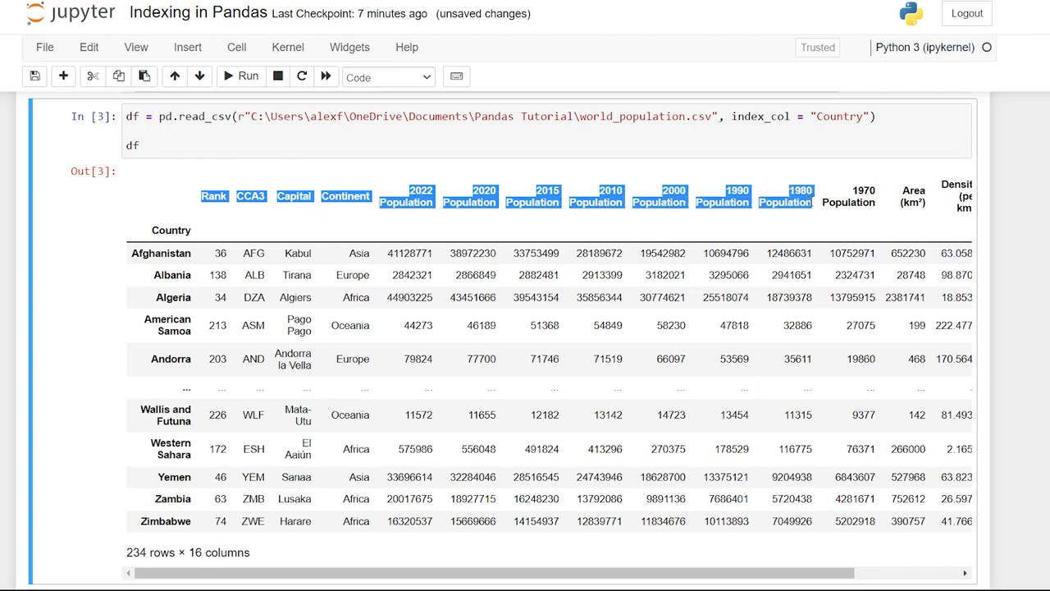
{"action": "left_click", "coordinate": [171, 230]}
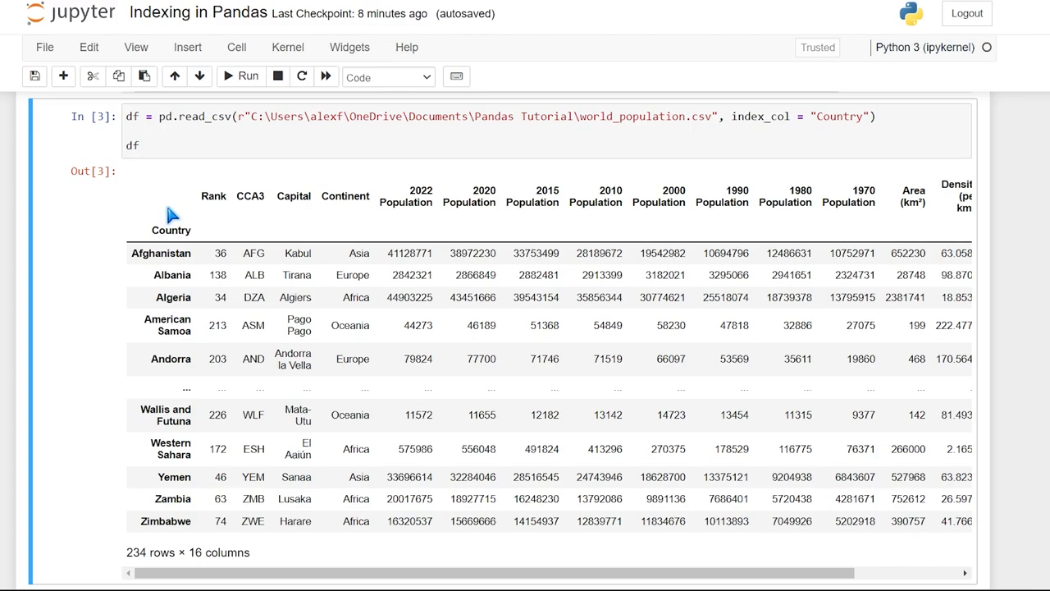
{"action": "scroll", "scroll_direction": "down", "scroll_amount": 3}
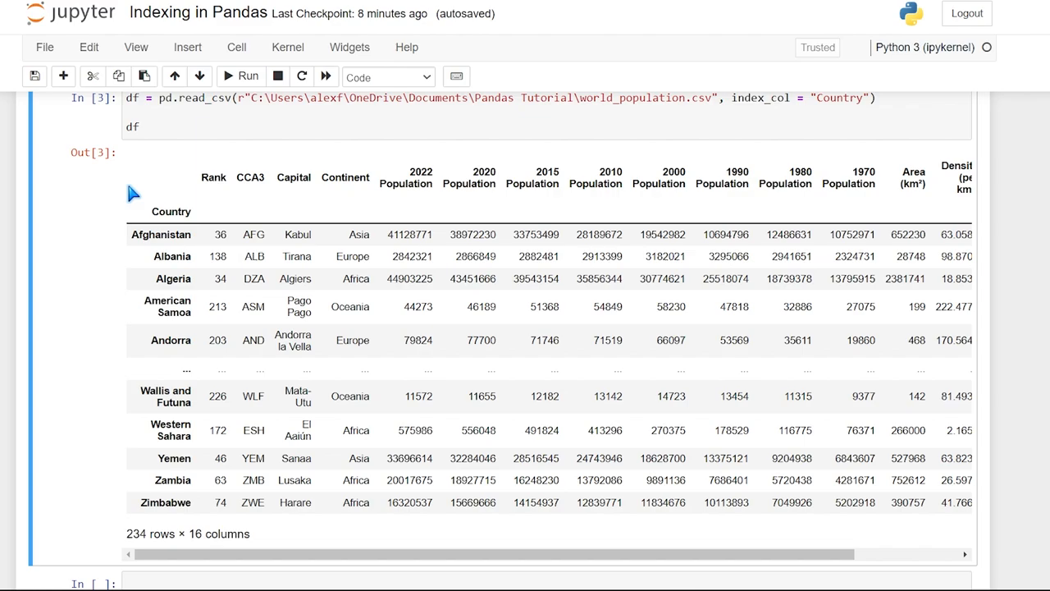
{"action": "scroll", "scroll_direction": "down", "scroll_amount": 3}
{"action": "type", "text": "df."}
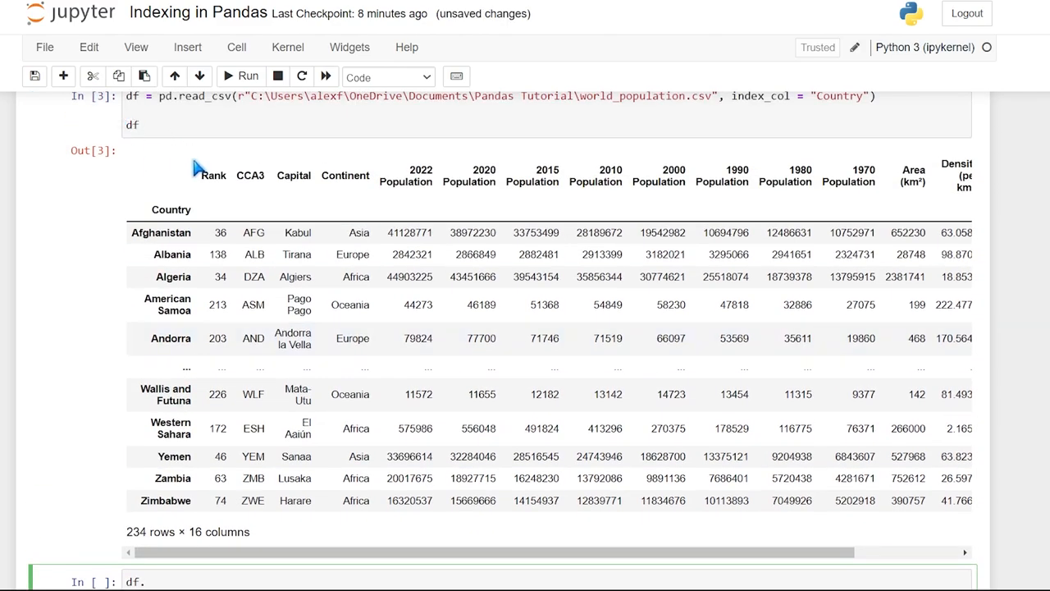
Enter df.reset_index(inplace=True) to restore the numeric index with 17 columns
{"action": "scroll", "scroll_direction": "down", "scroll_amount": 3}
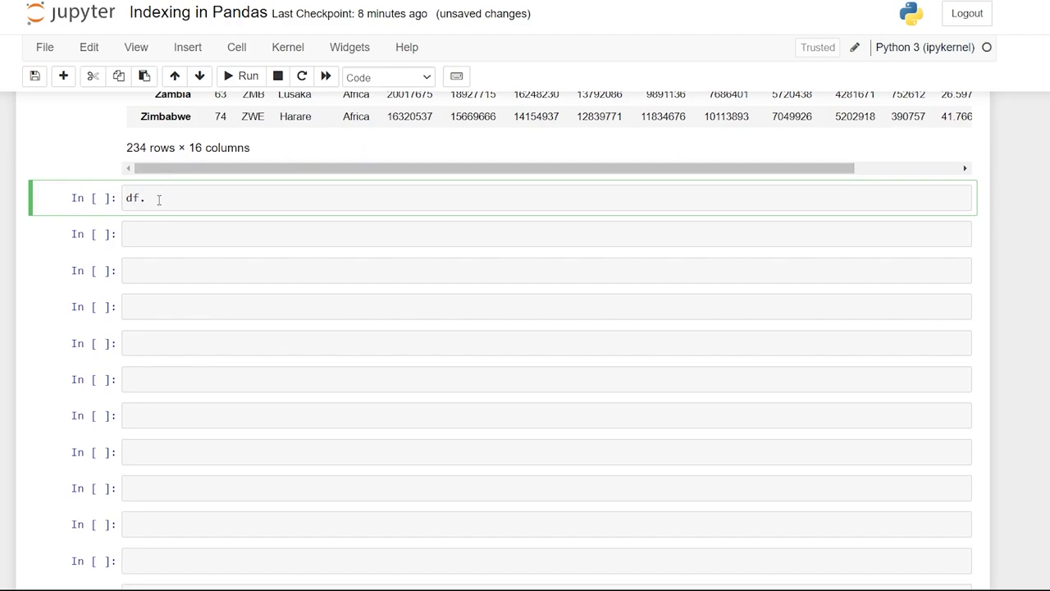
{"action": "type", "text": "reset_"}
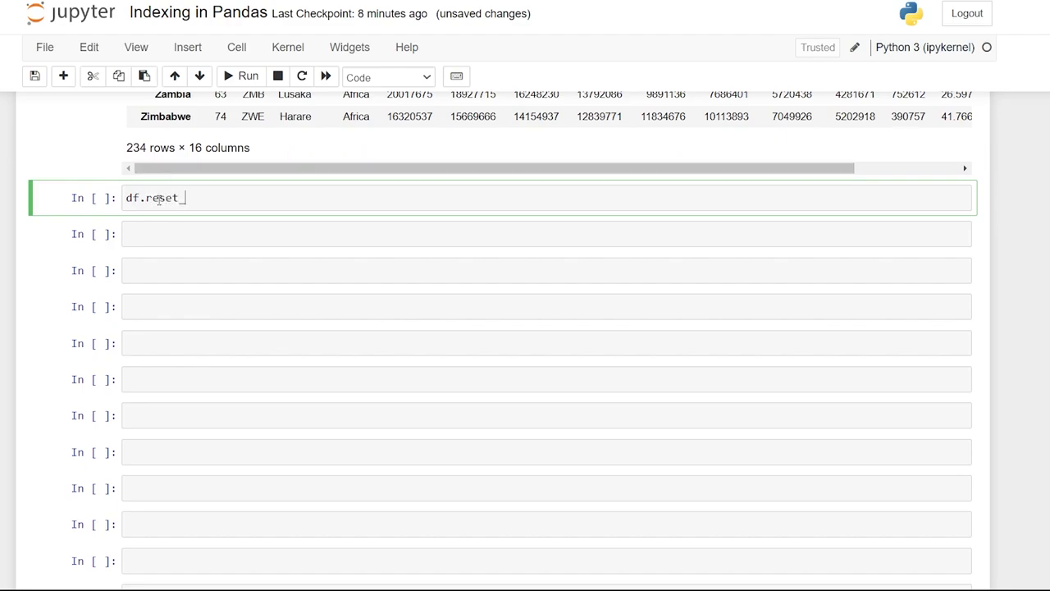
{"action": "type", "text": "index()"}
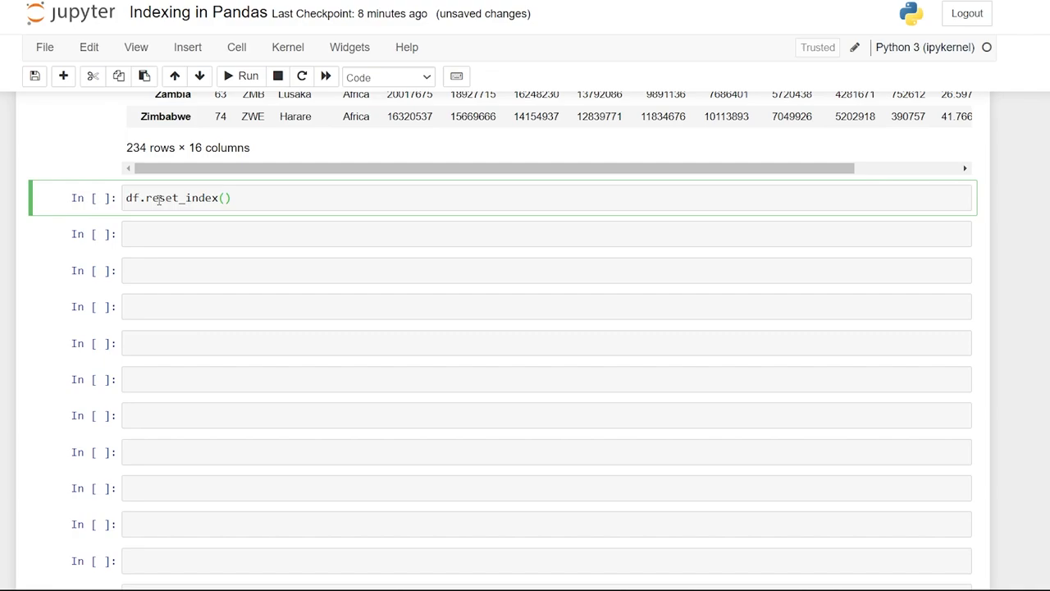
{"action": "type", "text": "inplace="}
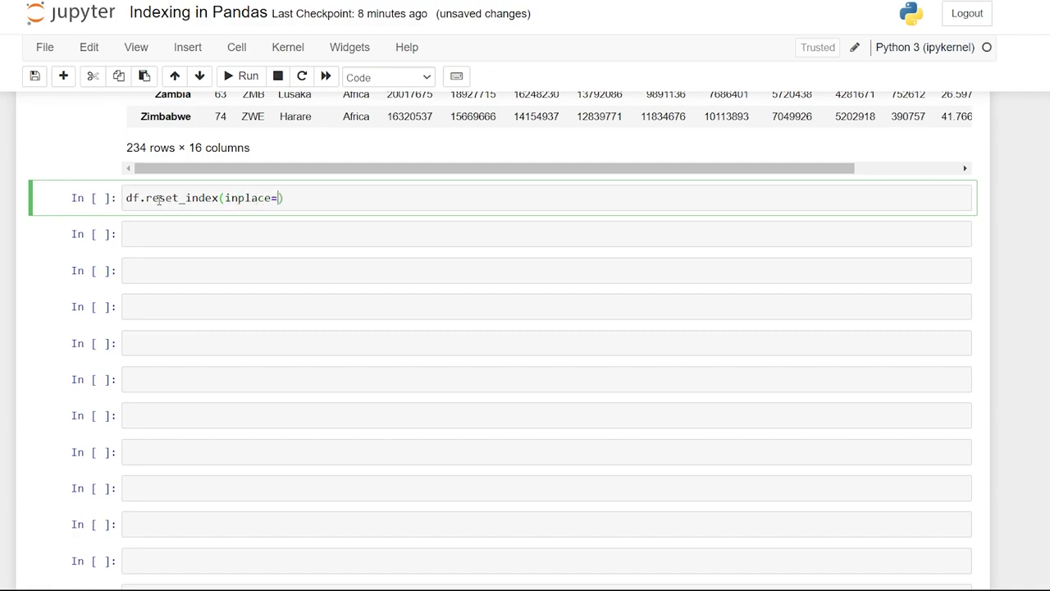
{"action": "type", "text": "True"}
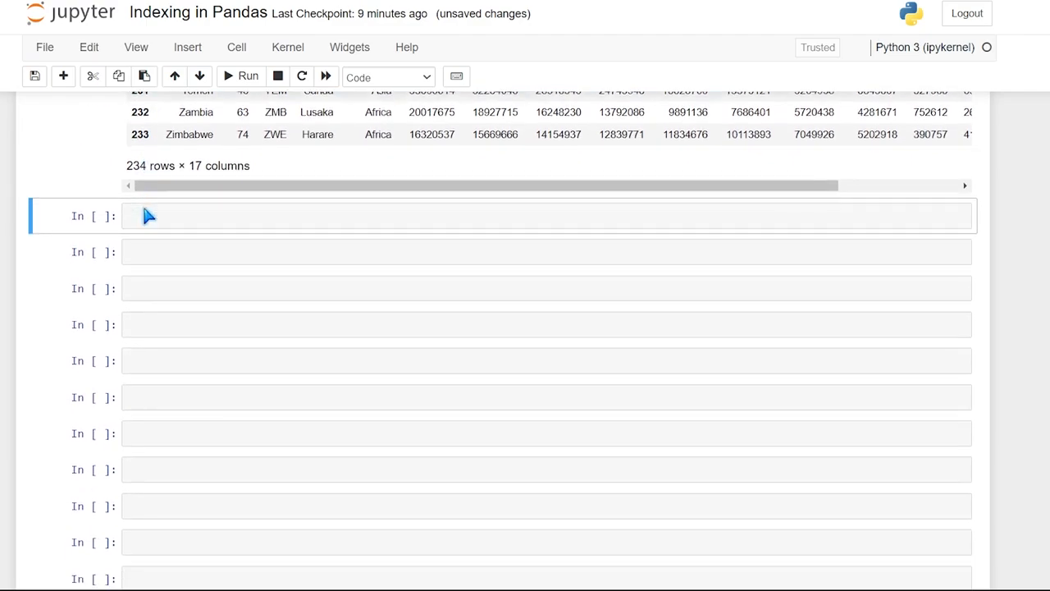
Write df.set_index('Country') followed by df in the empty cell
{"action": "left_click", "coordinate": [328, 215]}
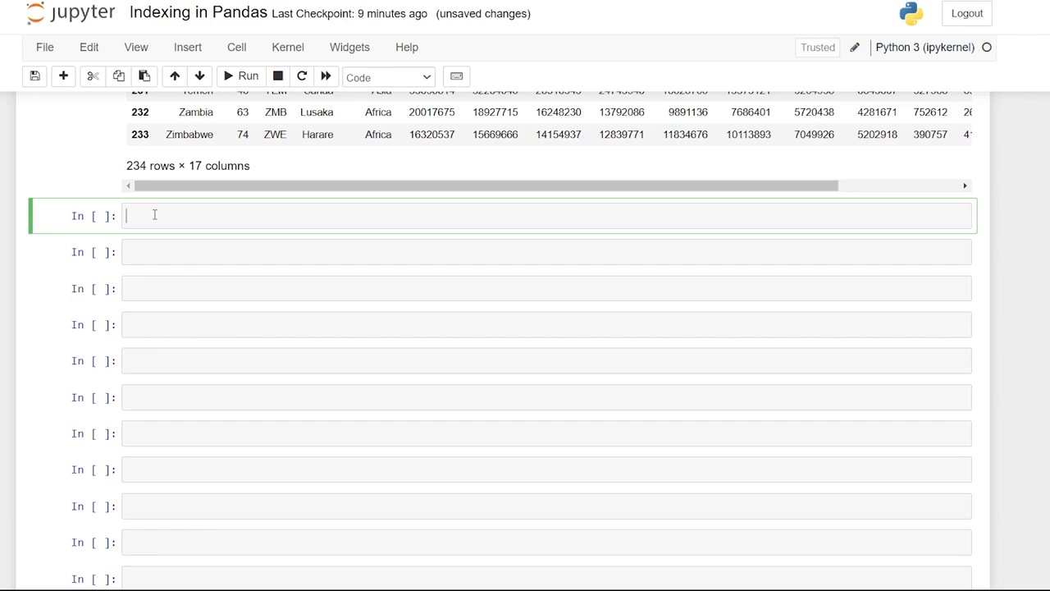
{"action": "type", "text": "df.set"}
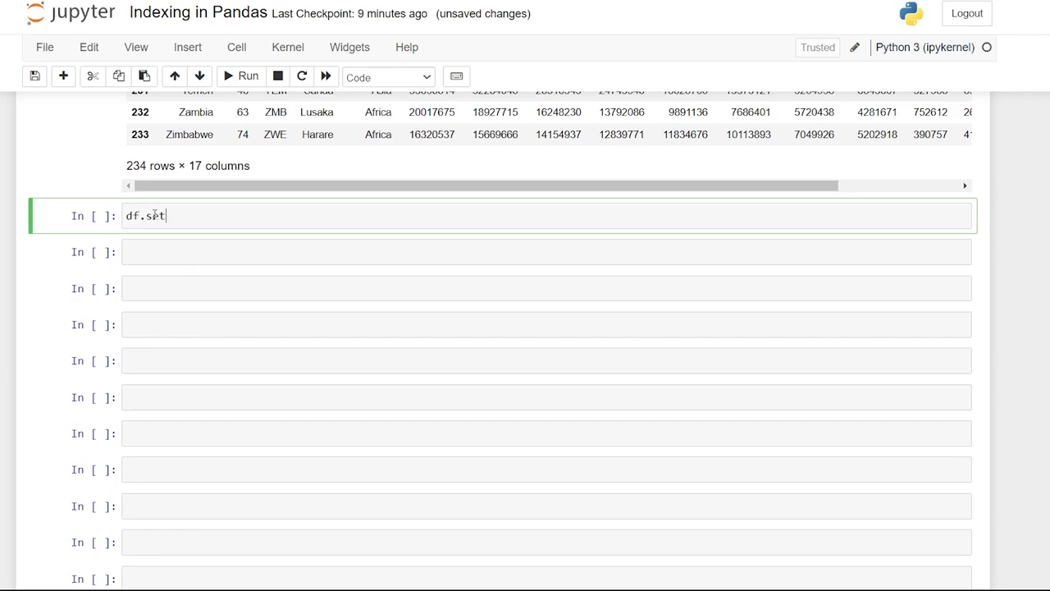
{"action": "type", "text": "_index()"}
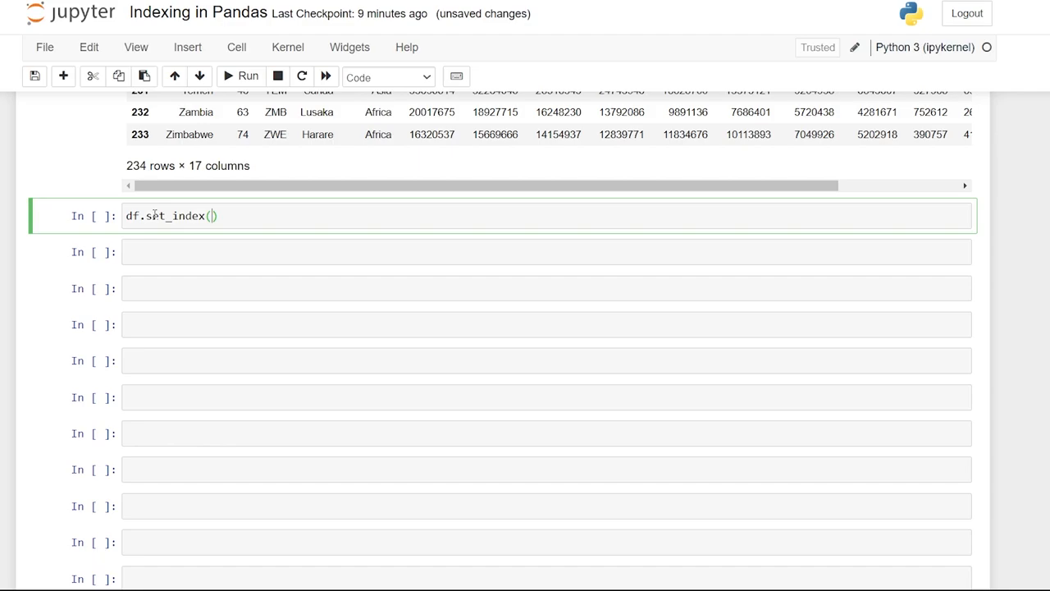
{"action": "type", "text": "'Country'"}
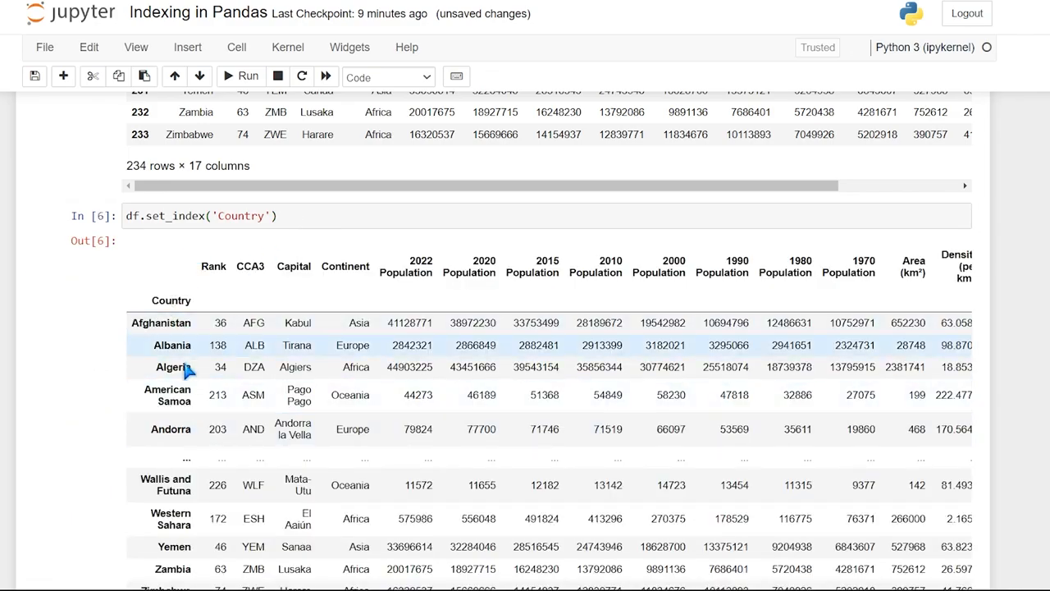
{"action": "type", "text": "d"}
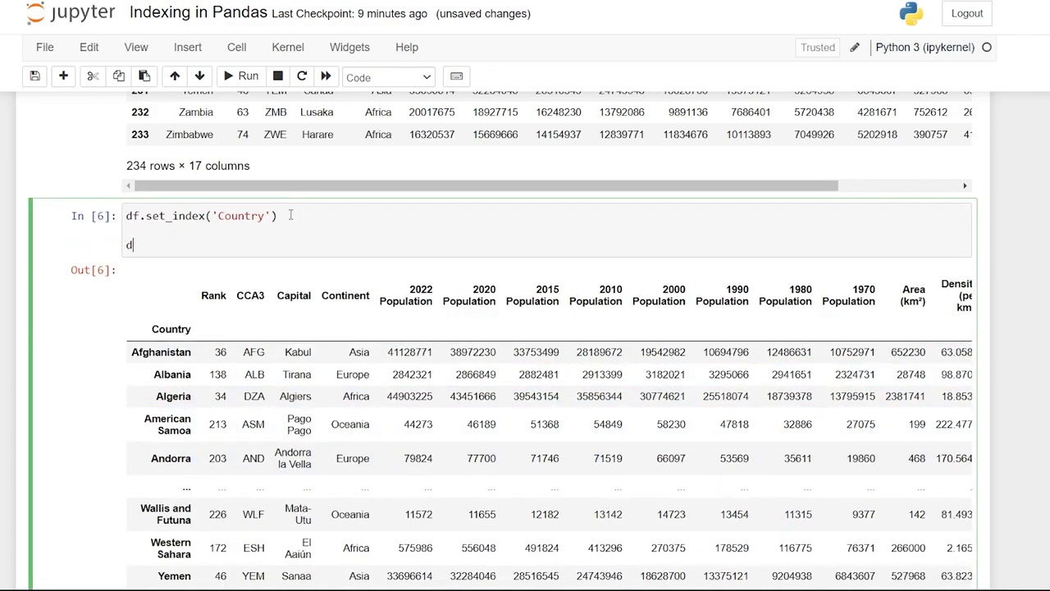
{"action": "type", "text": "f"}
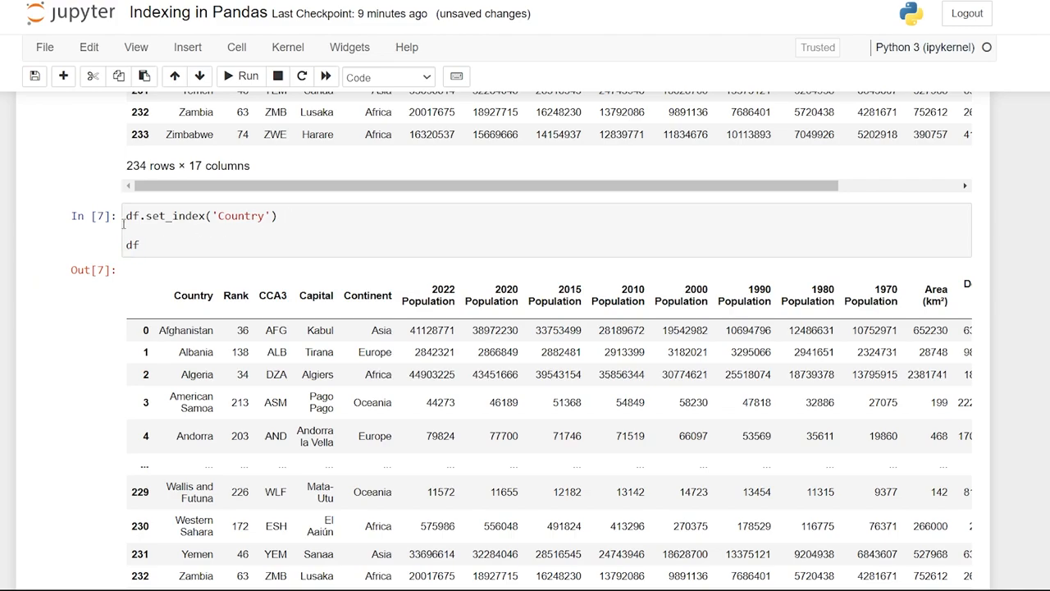
Add inplace = True to the set_index call
{"action": "left_click", "coordinate": [283, 214]}
{"action": "type", "text": ", "}
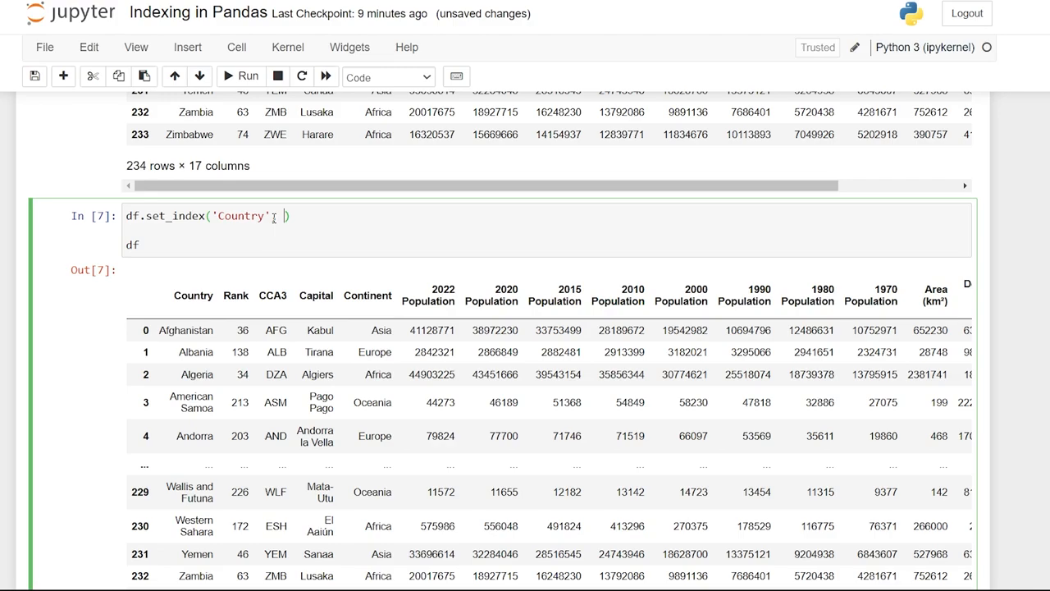
{"action": "type", "text": "inplace"}
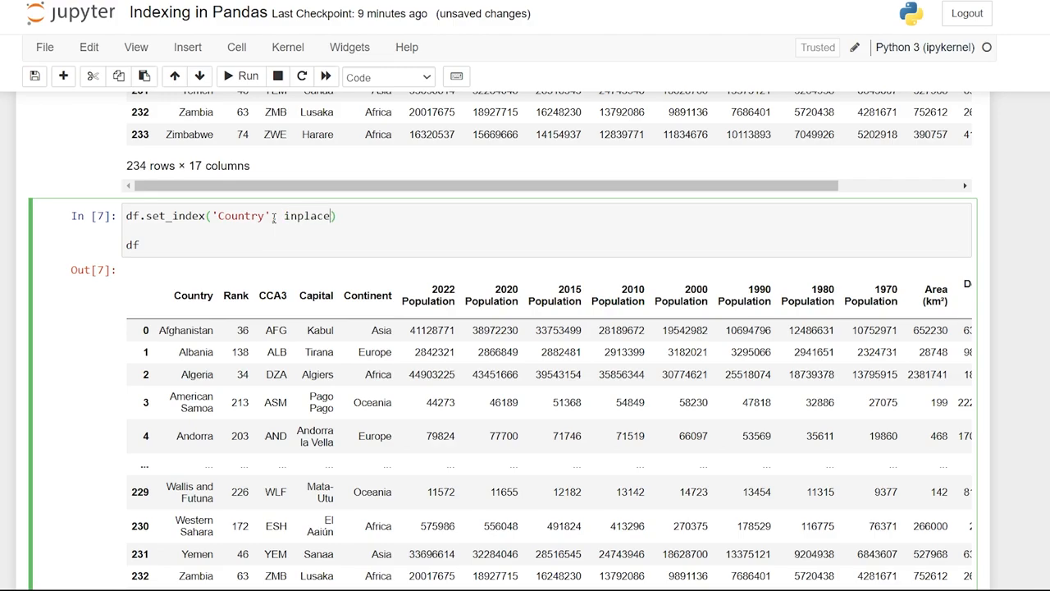
{"action": "type", "text": "= True"}
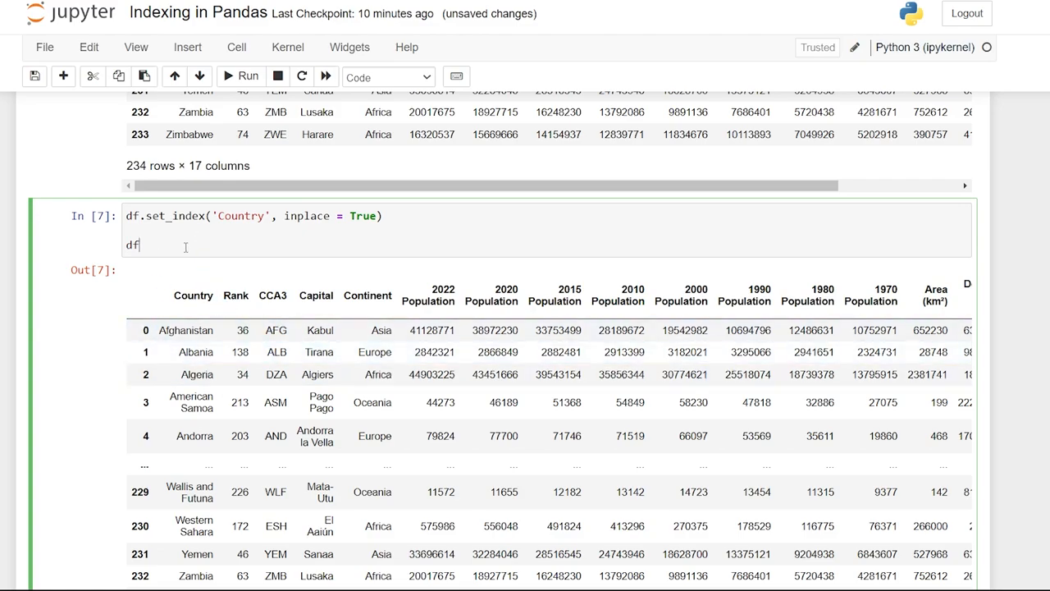
{"action": "scroll", "scroll_direction": "down", "scroll_amount": 3}
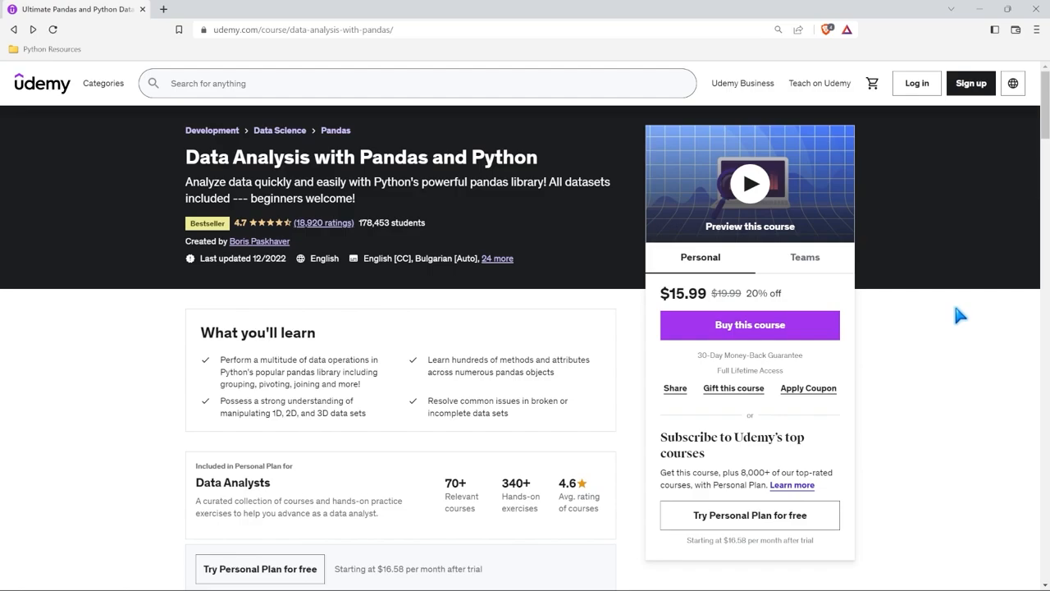
Scroll the Udemy pandas course page down to the Course content section
{"action": "scroll", "scroll_direction": "down", "scroll_amount": 3}
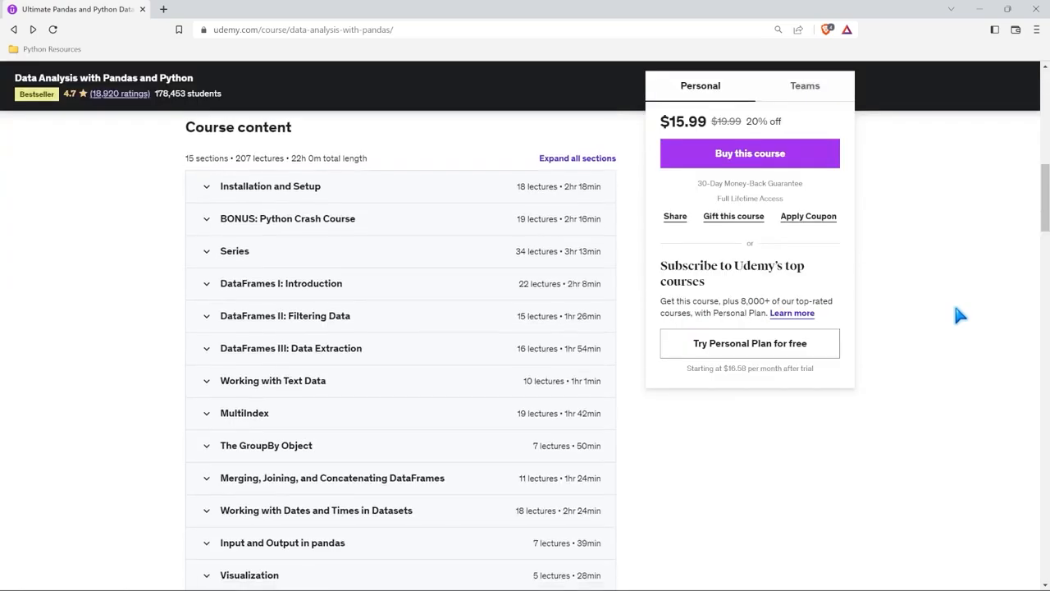
{"action": "scroll", "scroll_direction": "down", "scroll_amount": 3}
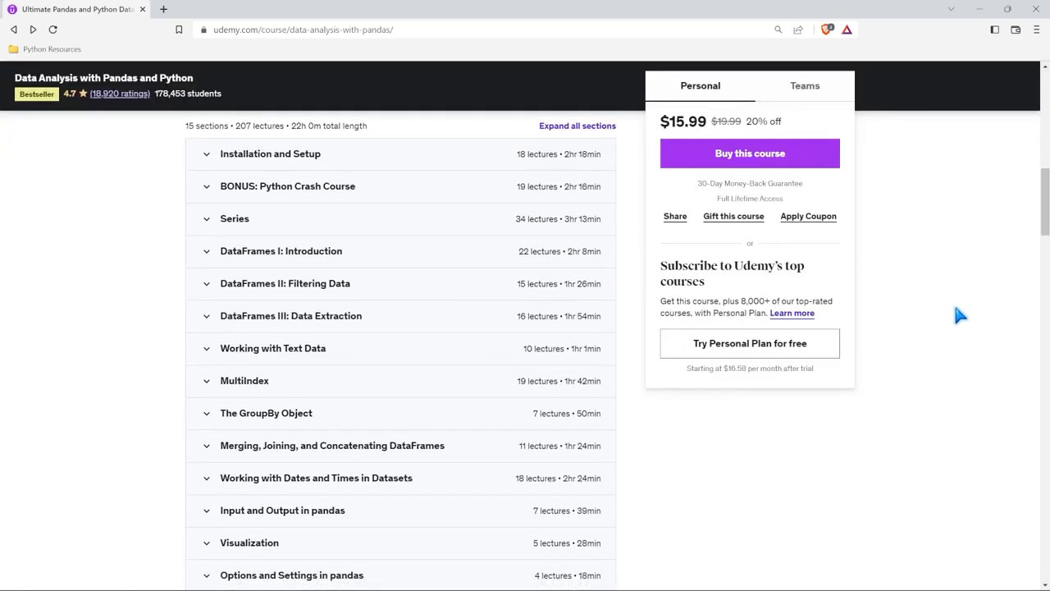
{"action": "scroll", "scroll_direction": "down", "scroll_amount": 3}
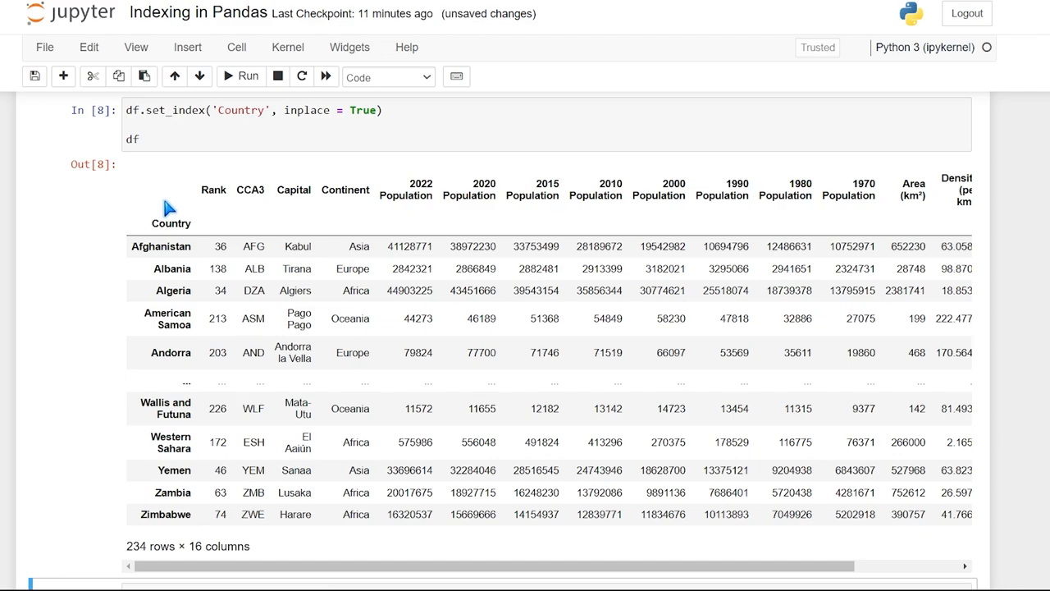
Retrieve Albania's full row with df.loc['Albania'] and review the output
{"action": "scroll", "scroll_direction": "down", "scroll_amount": 3}
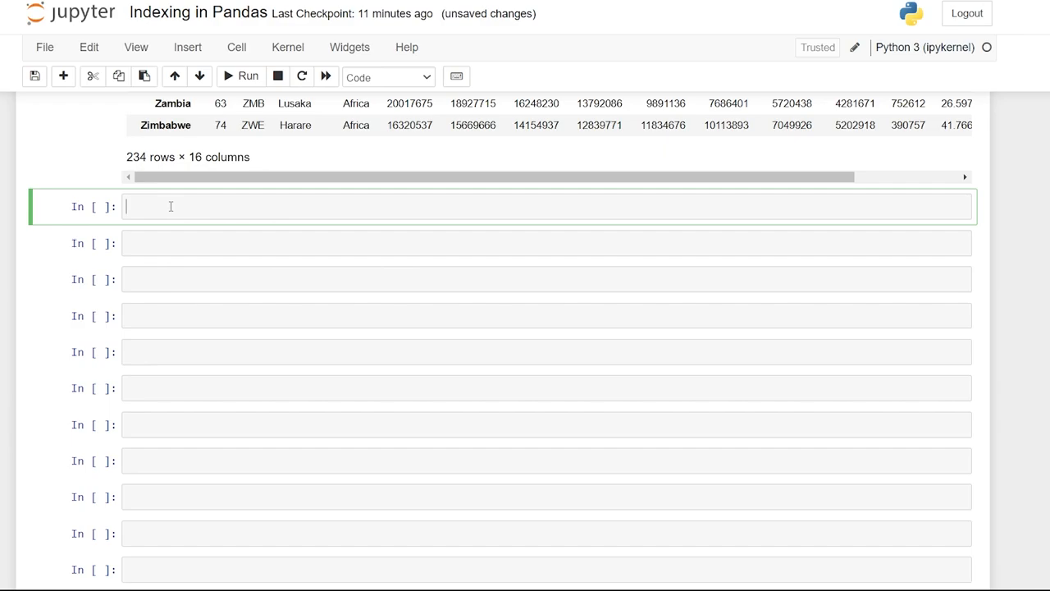
{"action": "type", "text": "df"}
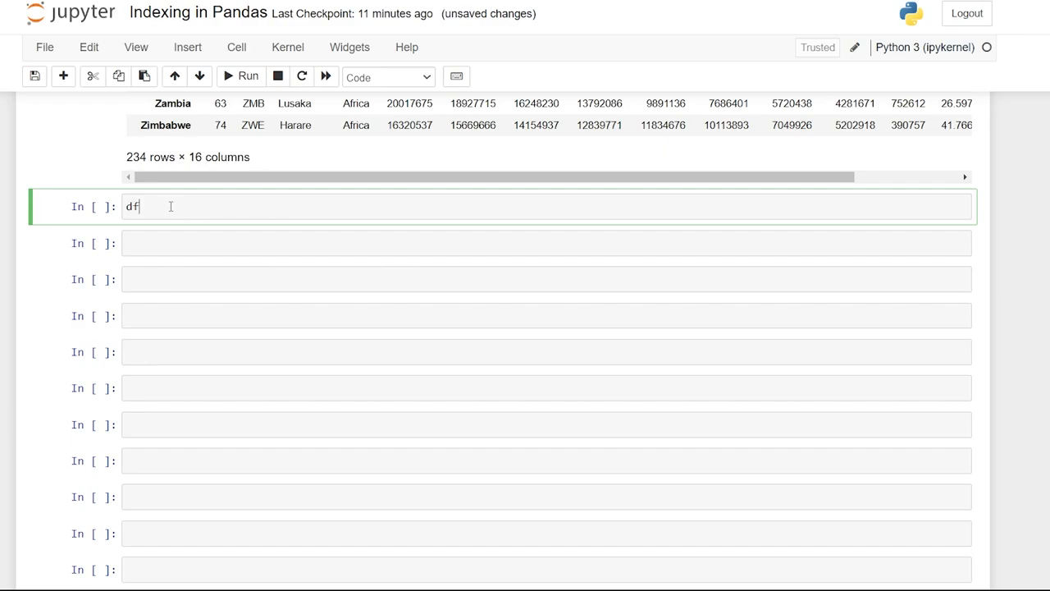
{"action": "type", "text": ".loc"}
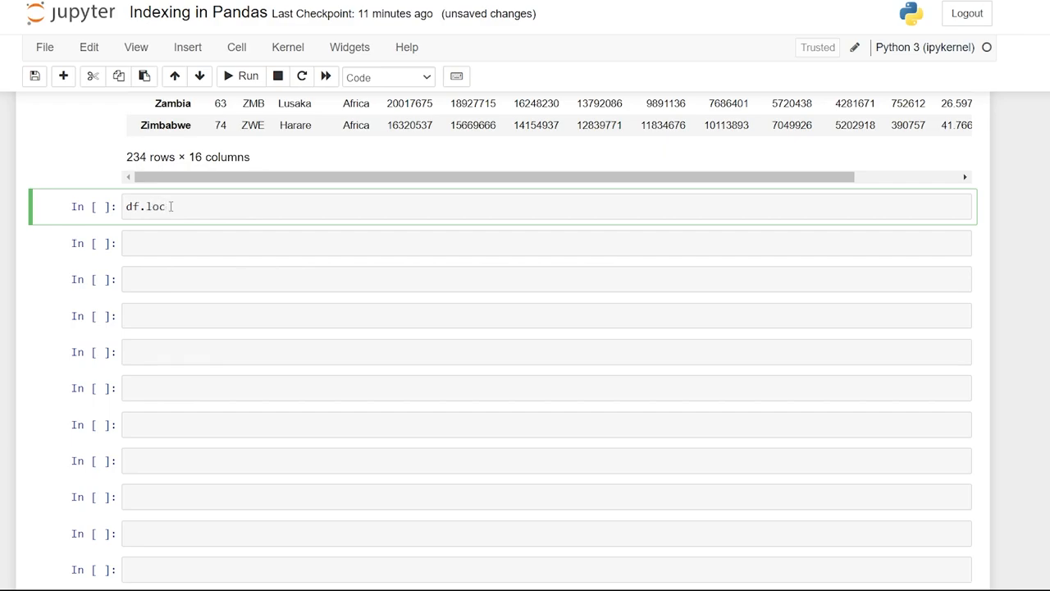
{"action": "type", "text": "[]"}
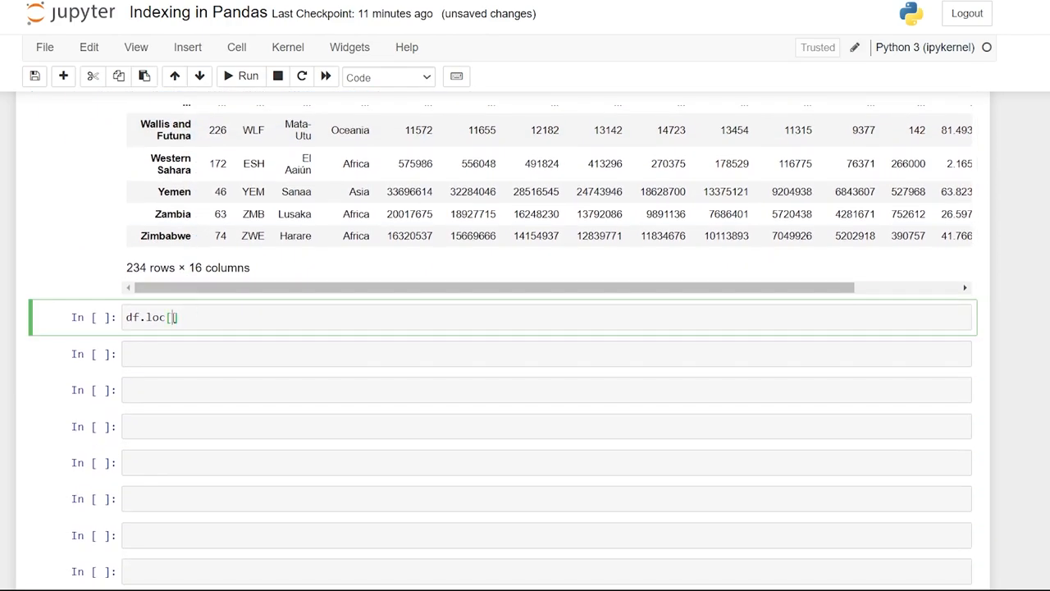
{"action": "type", "text": "'Albania'"}
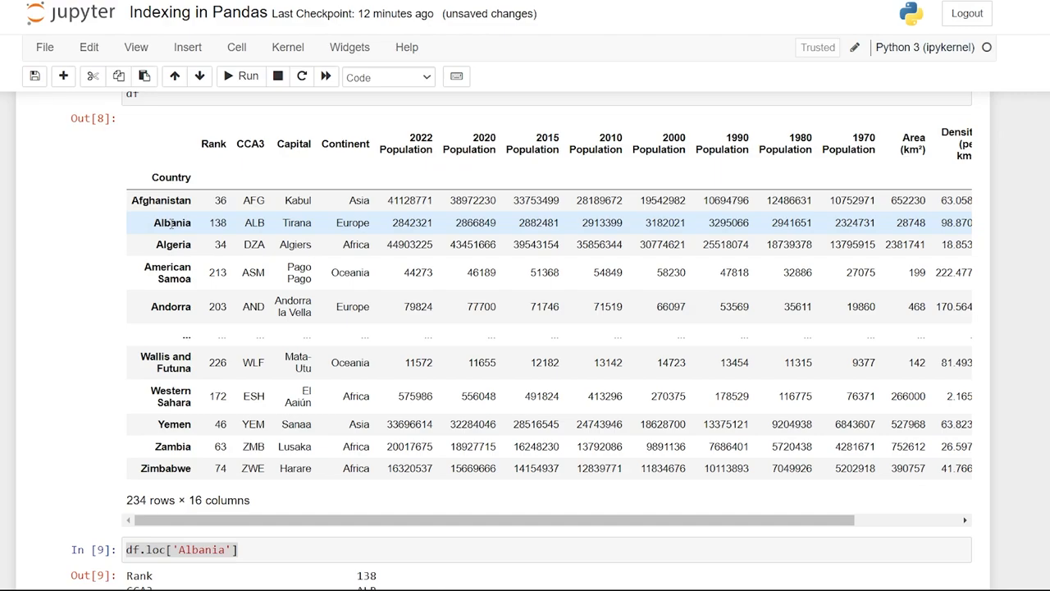
{"action": "scroll", "scroll_direction": "down", "scroll_amount": 3}
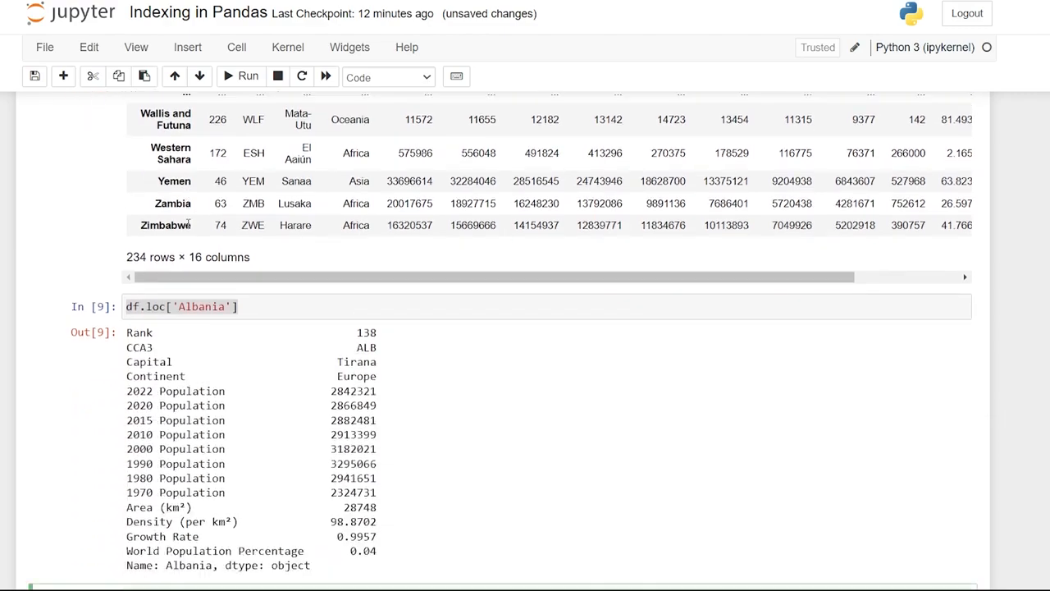
{"action": "scroll", "scroll_direction": "down", "scroll_amount": 3}
{"action": "type", "text": "df.iloc[1]"}
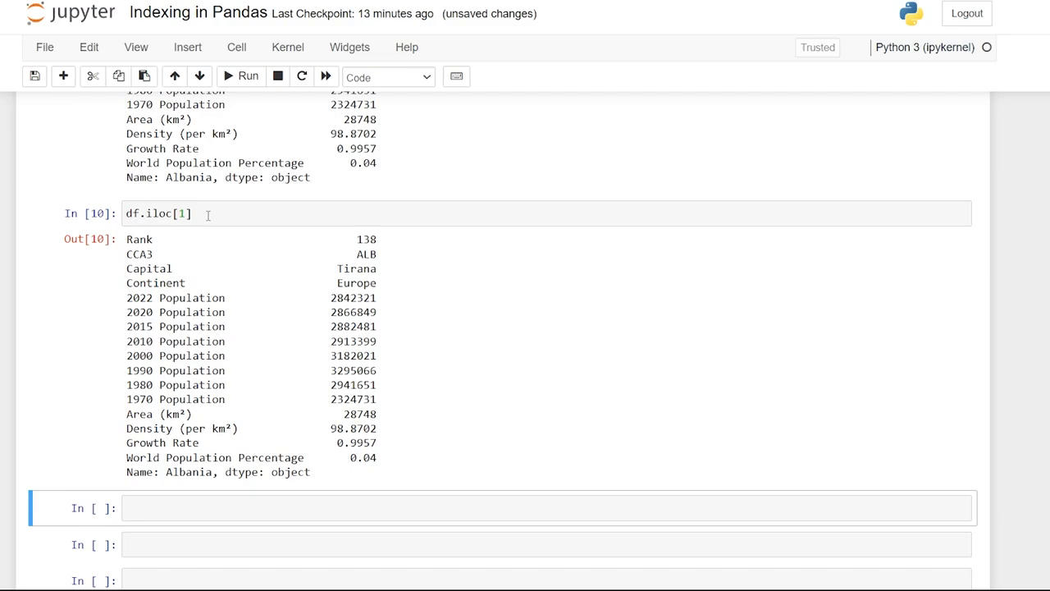
{"action": "mouse_move", "coordinate": [274, 265]}
{"action": "type", "text": "df"}
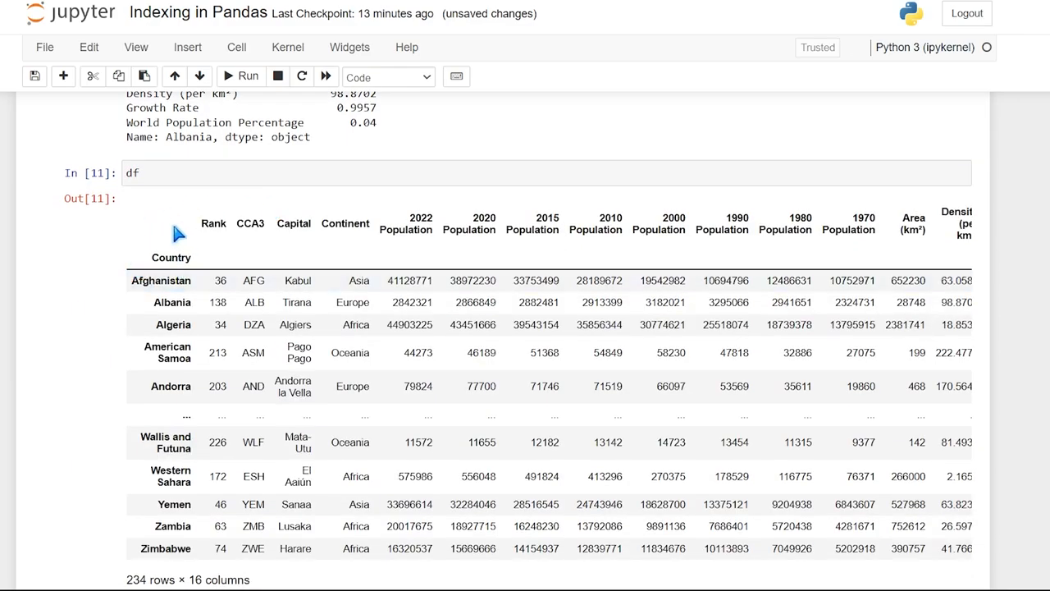
Enter df.reset_index(inplace = True) to return Country to a regular column
{"action": "type", "text": "re"}
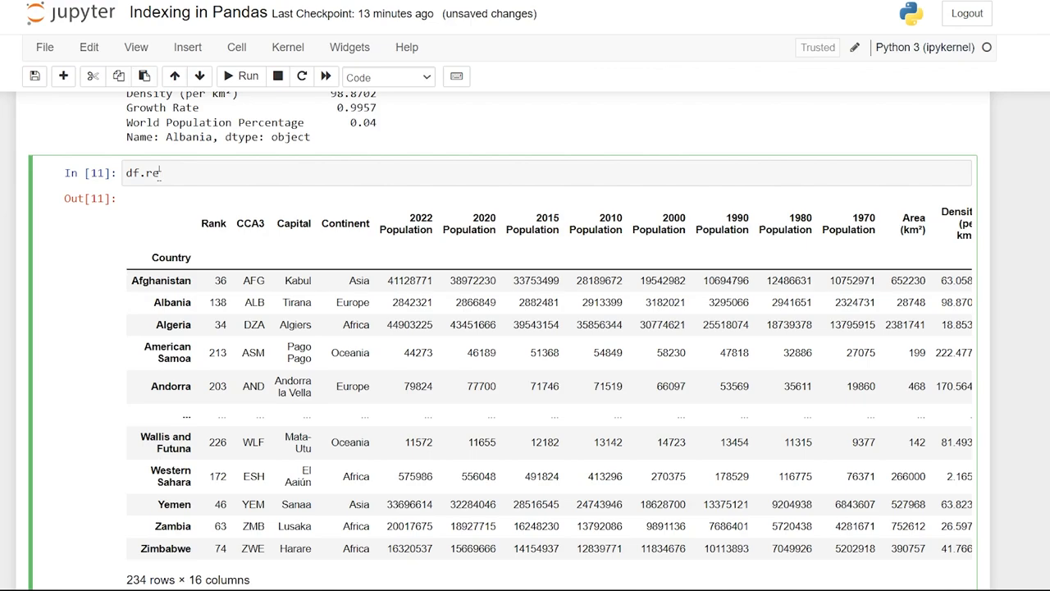
{"action": "type", "text": "set_index(i"}
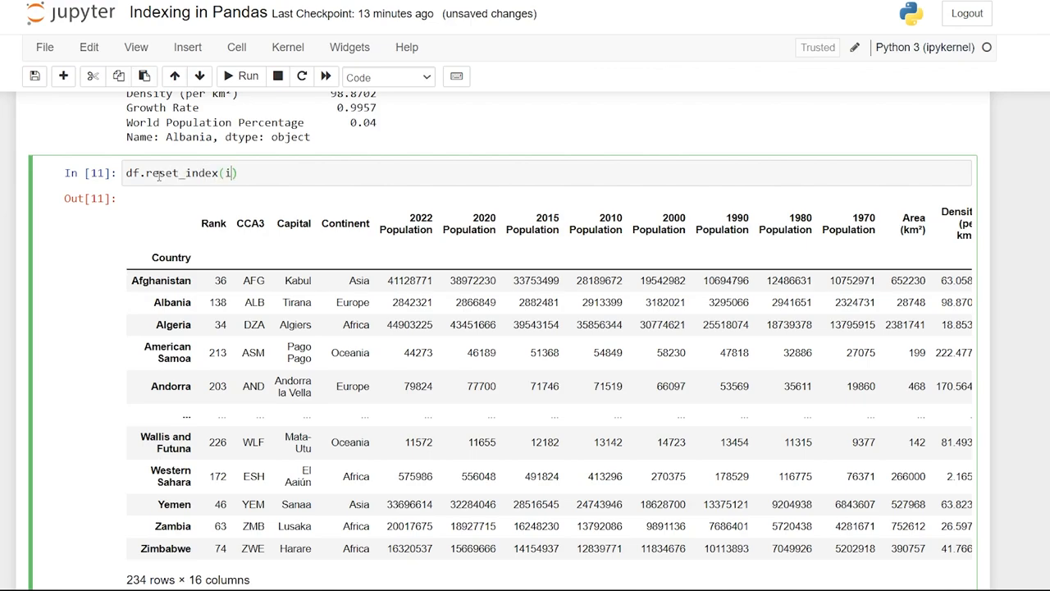
{"action": "type", "text": "nplace = T"}
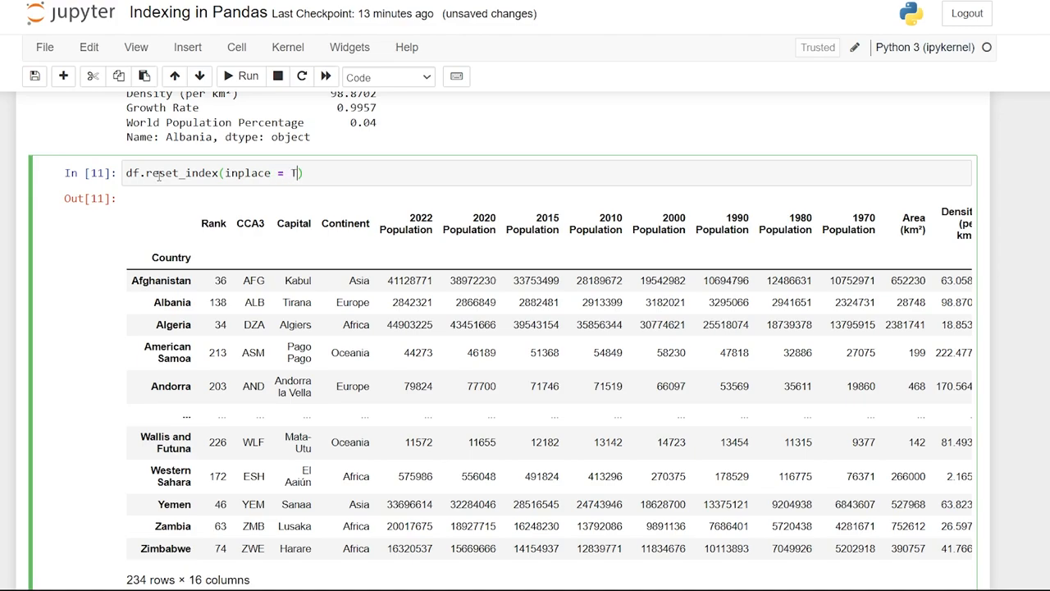
{"action": "type", "text": "rue"}
{"action": "type", "text": "df"}
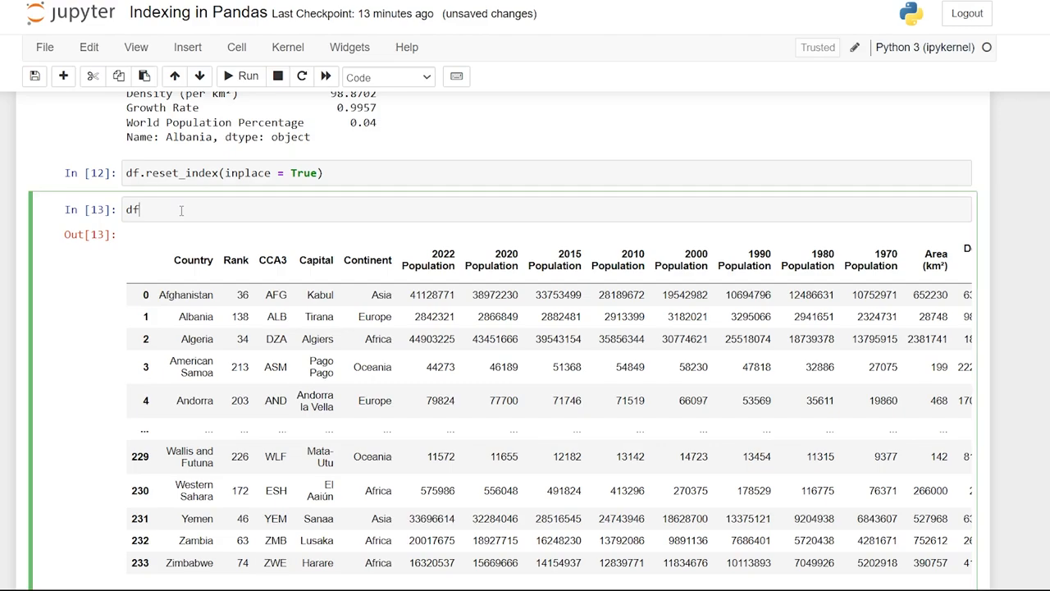
Write df.set_index(['Continent','Country'], inplace=True) for a two-level index
{"action": "double_click", "coordinate": [193, 259]}
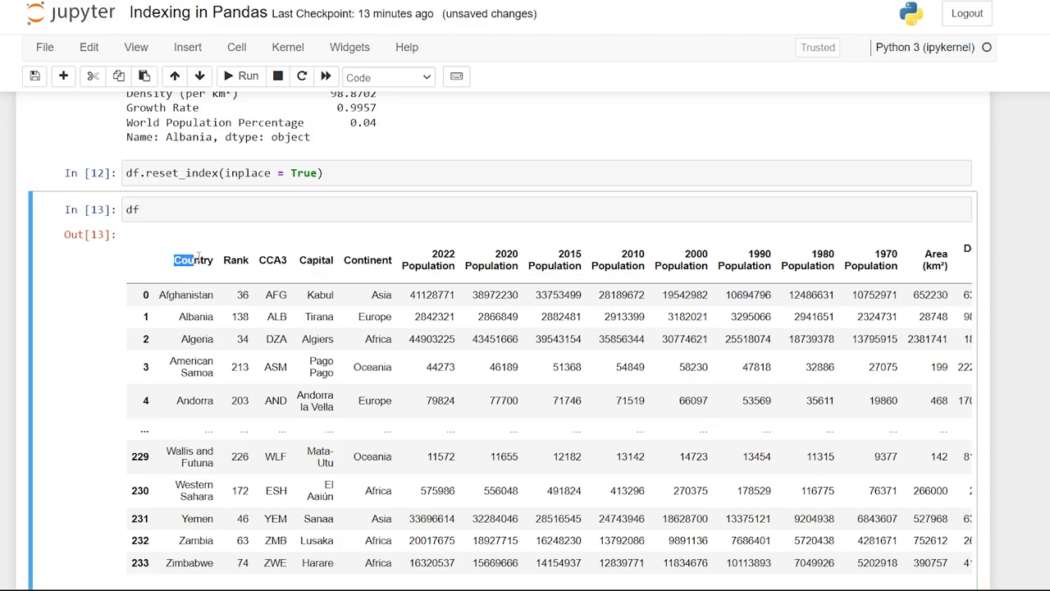
{"action": "double_click", "coordinate": [367, 260]}
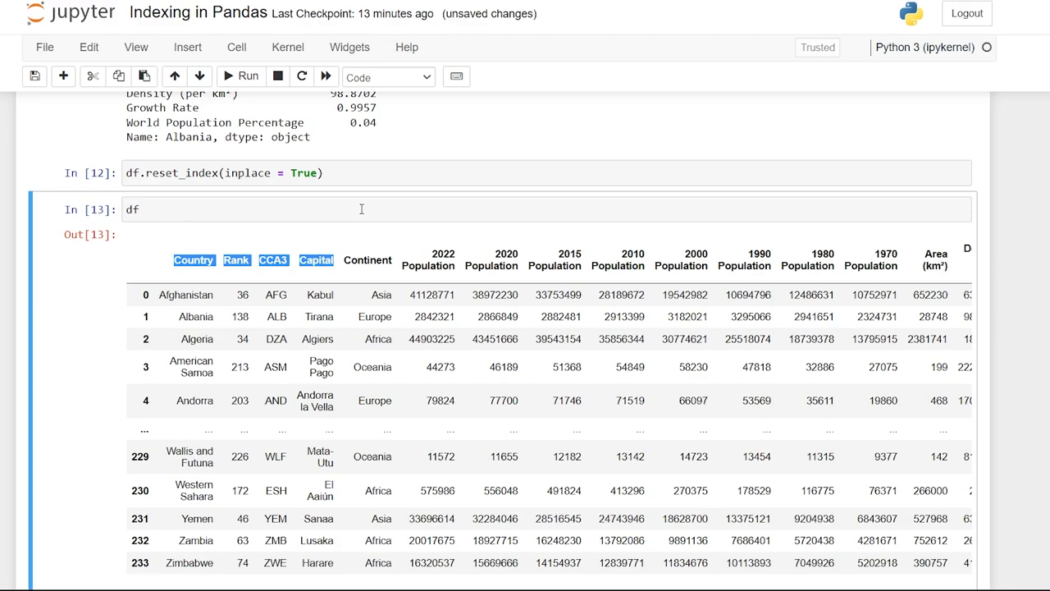
{"action": "type", "text": ".set"}
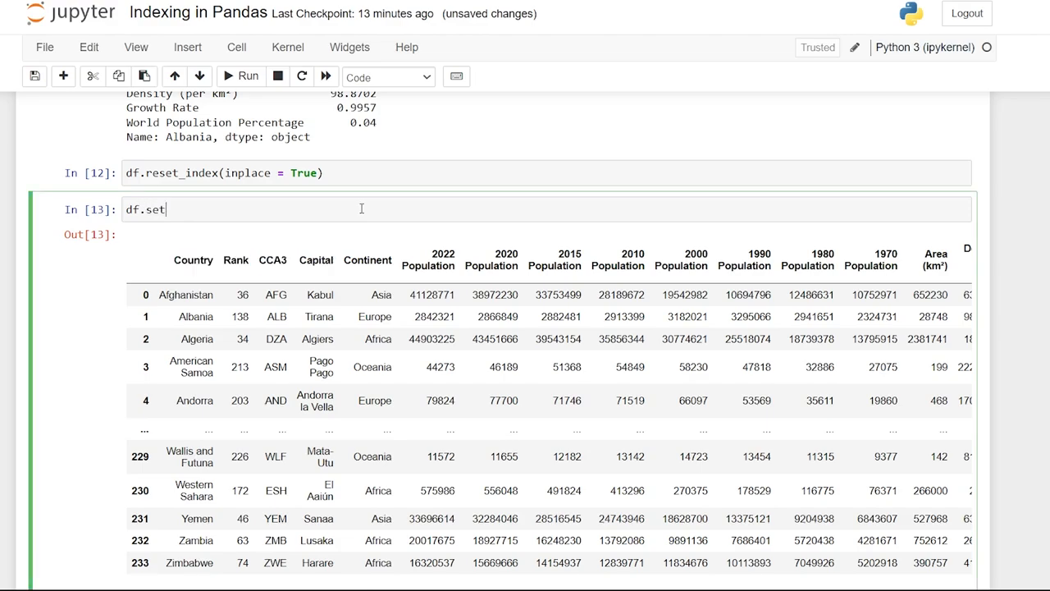
{"action": "type", "text": "_index()"}
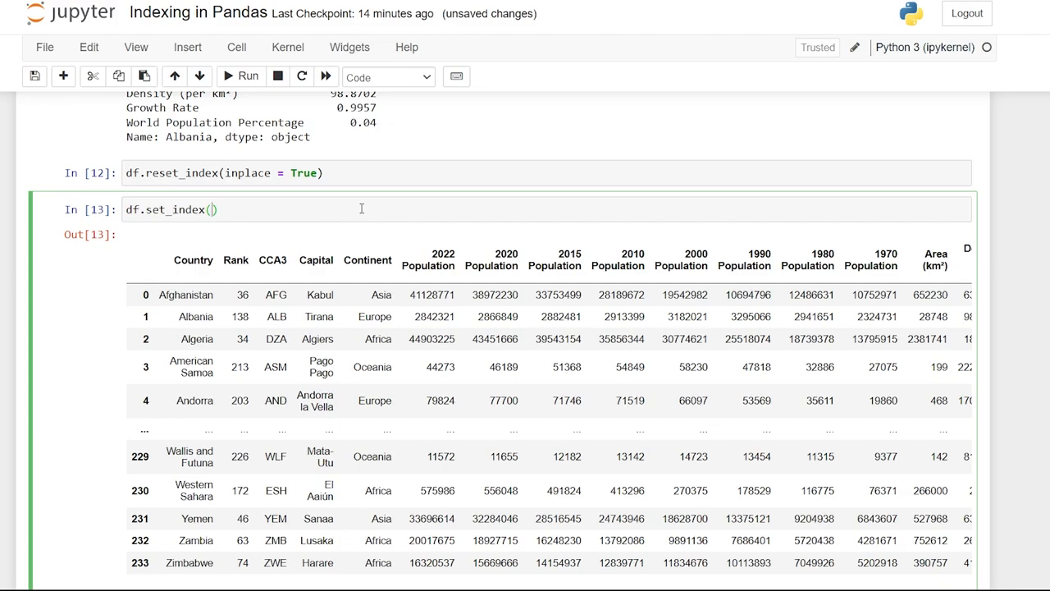
{"action": "type", "text": "'Country'"}
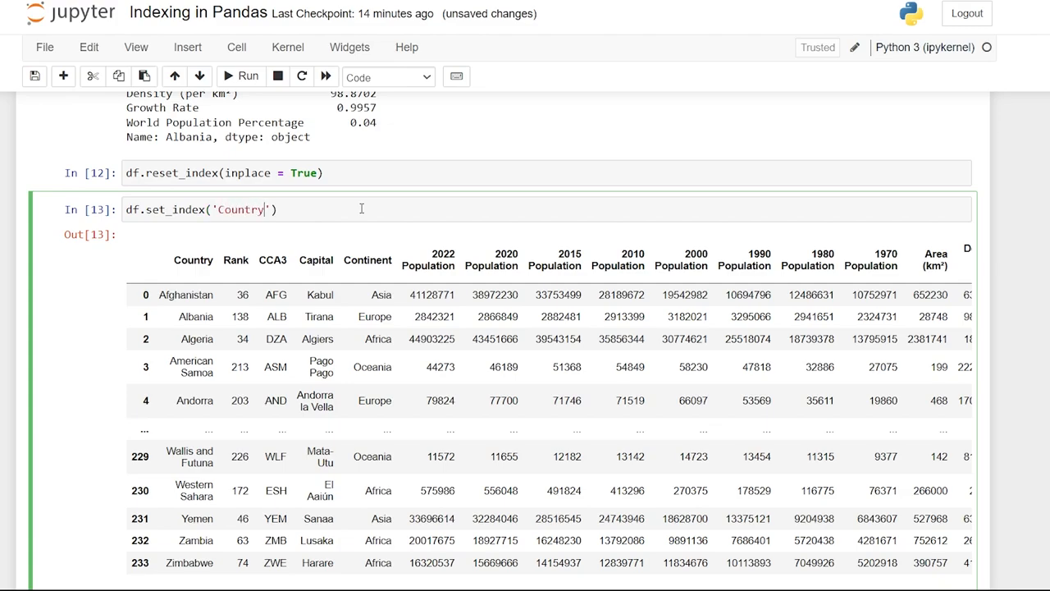
{"action": "type", "text": "["}
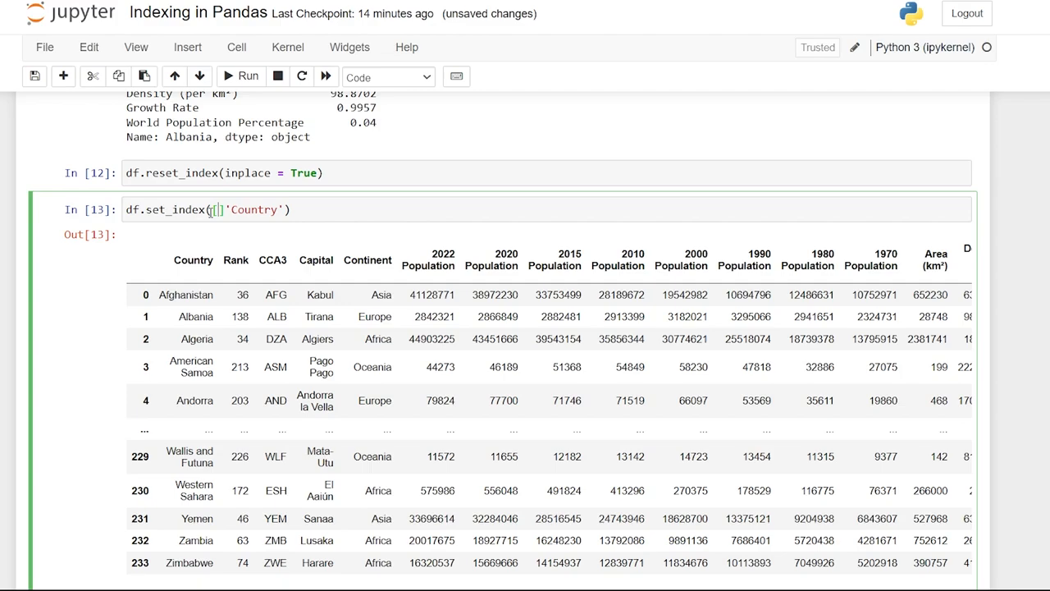
{"action": "type", "text": "["}
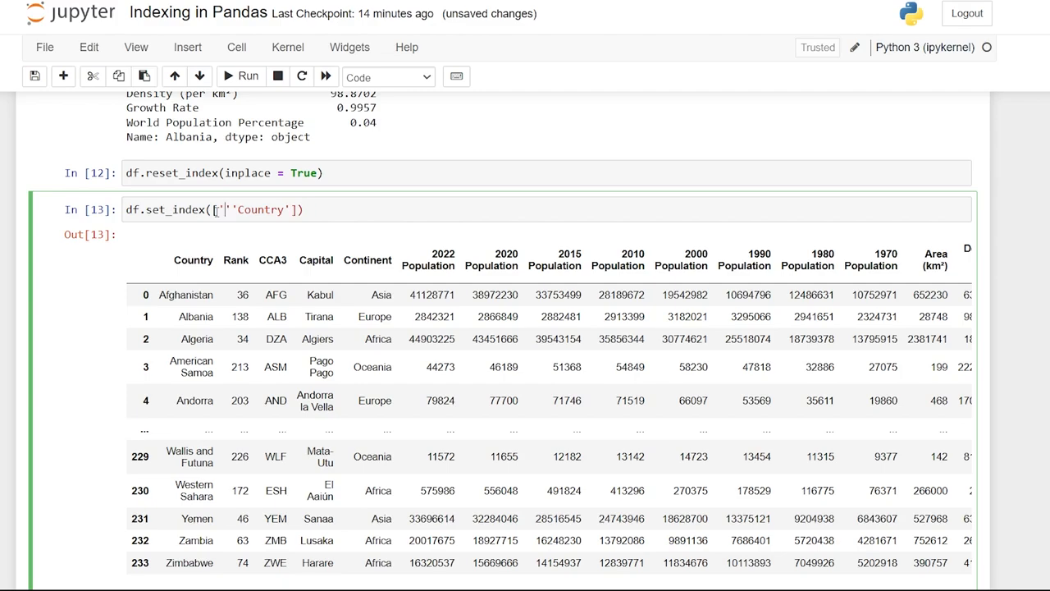
{"action": "type", "text": "'Continent',"}
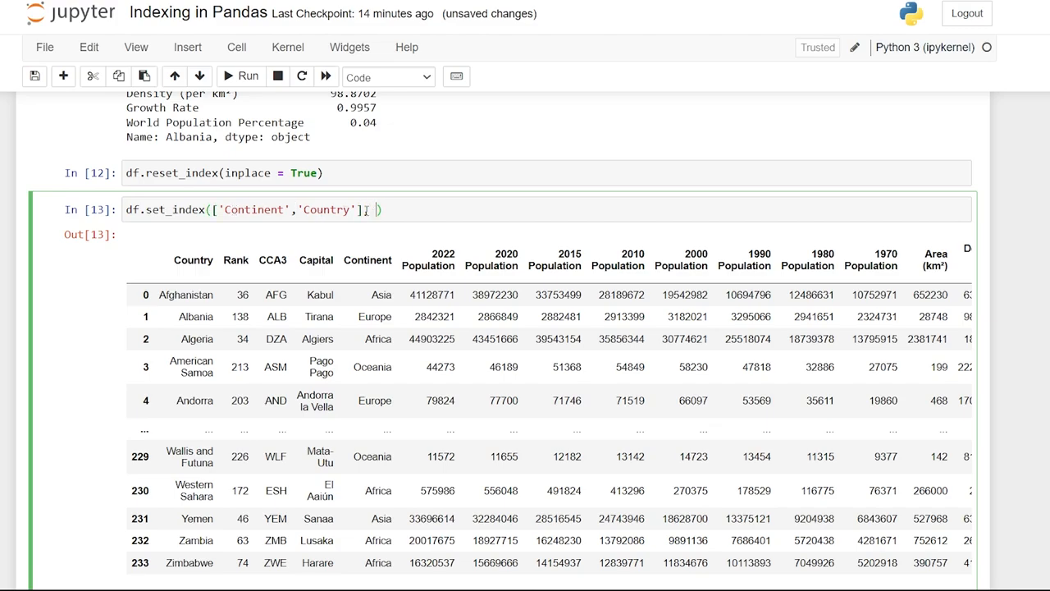
{"action": "type", "text": "inplace=T"}
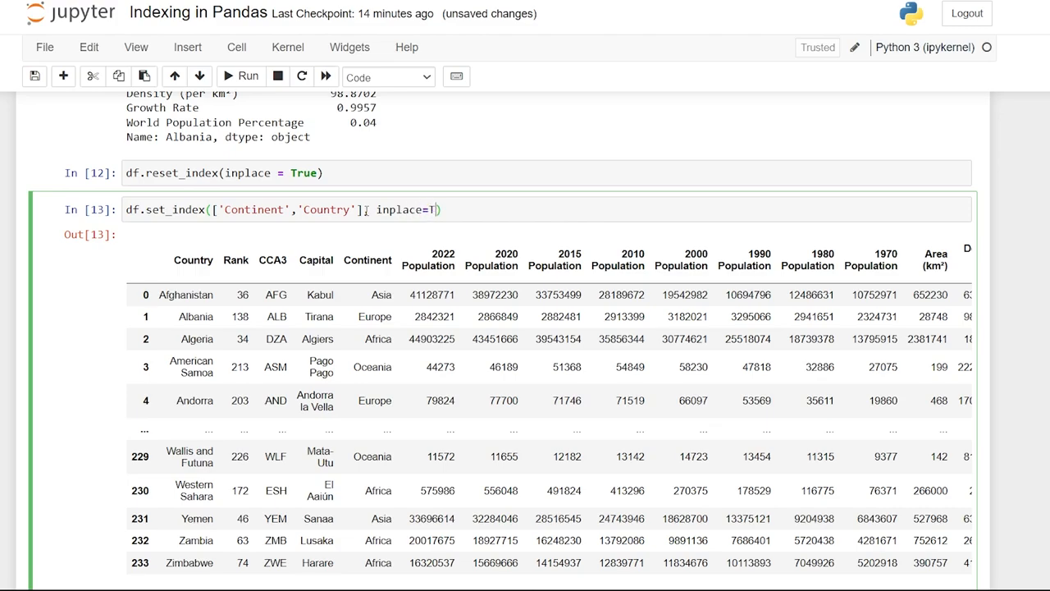
{"action": "type", "text": "rue"}
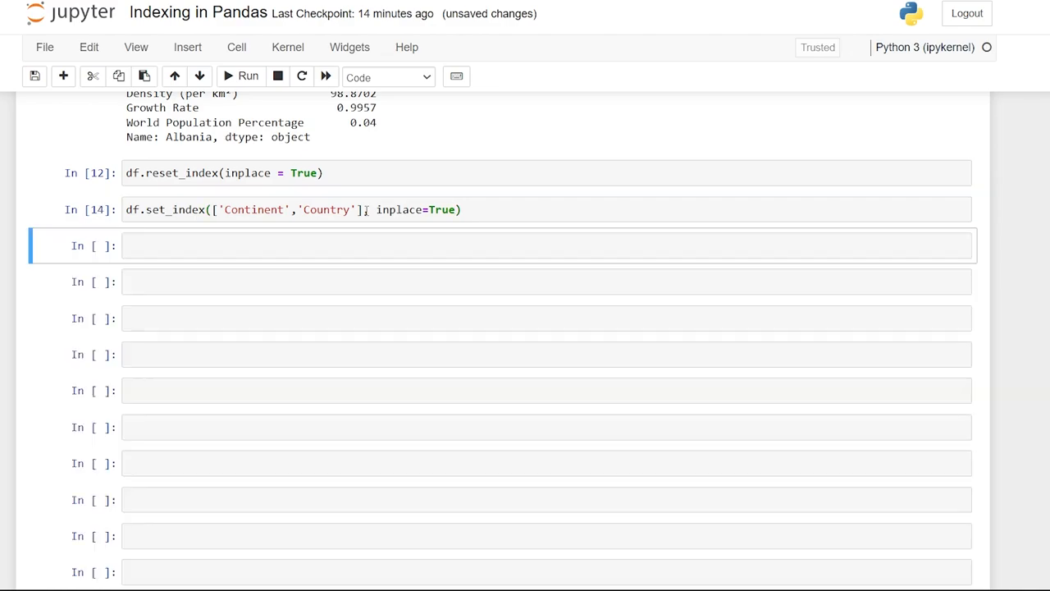
Display df and inspect the Asia label in the Continent index level
{"action": "type", "text": "df"}
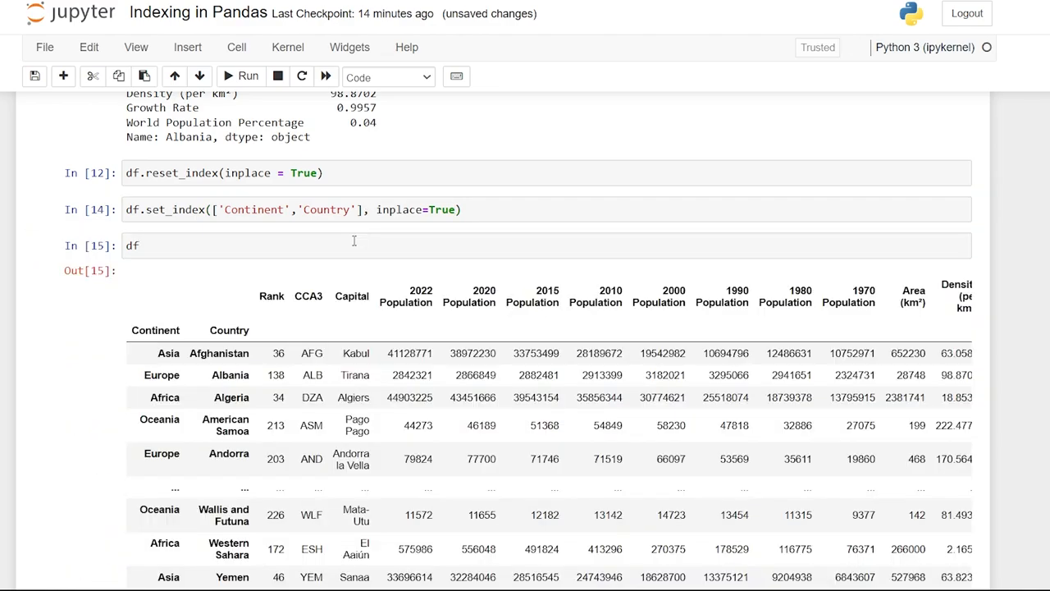
{"action": "scroll", "scroll_direction": "down", "scroll_amount": 3}
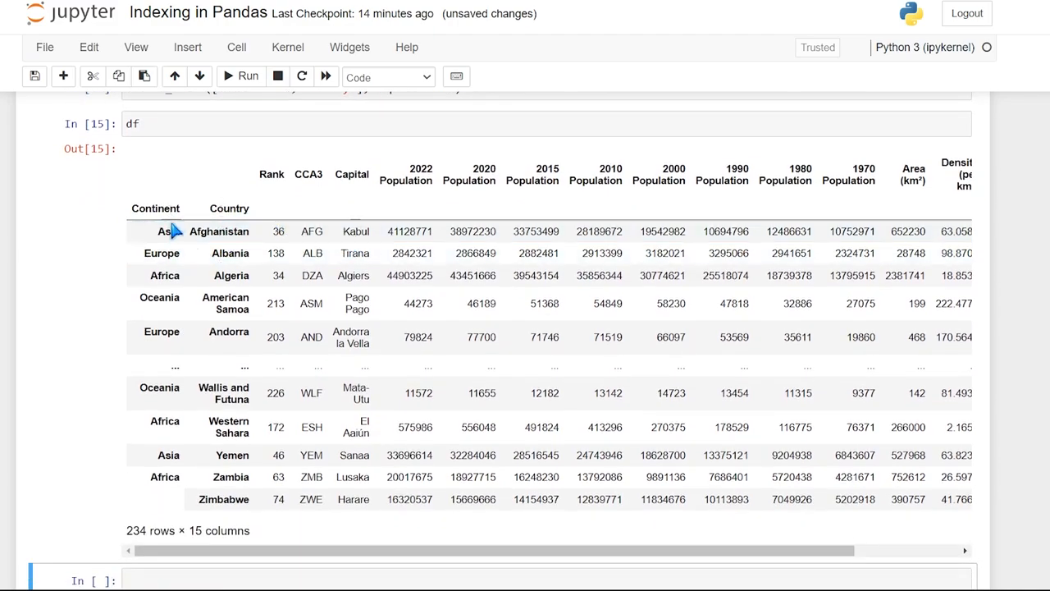
{"action": "mouse_move", "coordinate": [229, 162]}
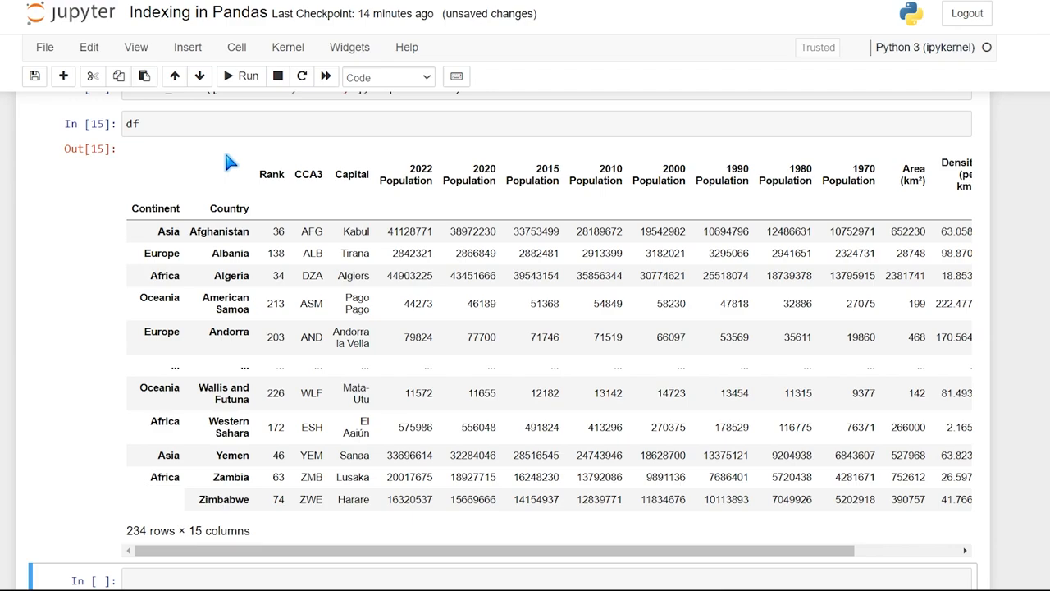
{"action": "mouse_move", "coordinate": [187, 197]}
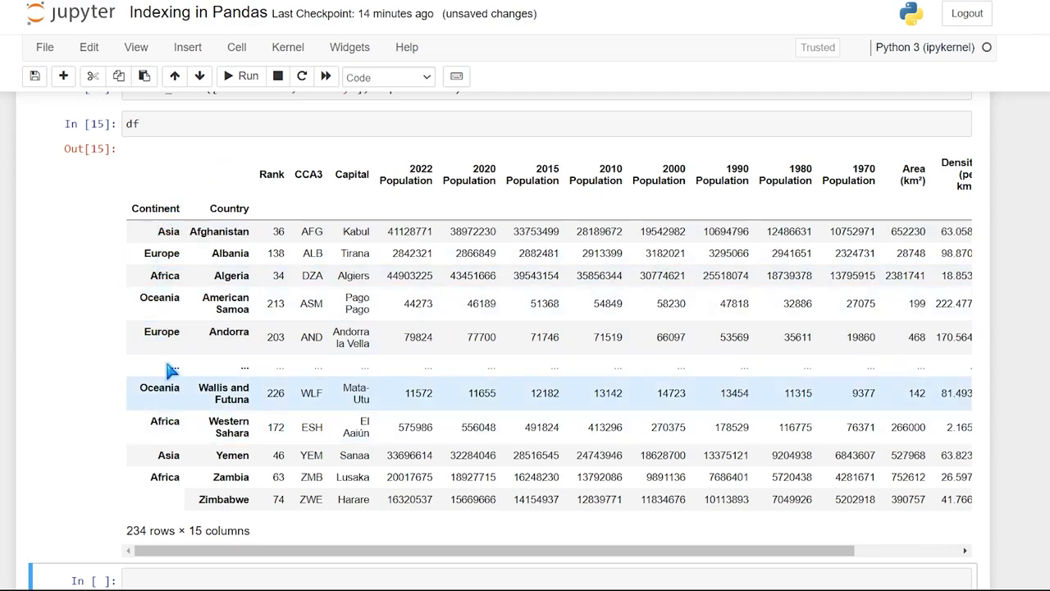
{"action": "mouse_move", "coordinate": [168, 316]}
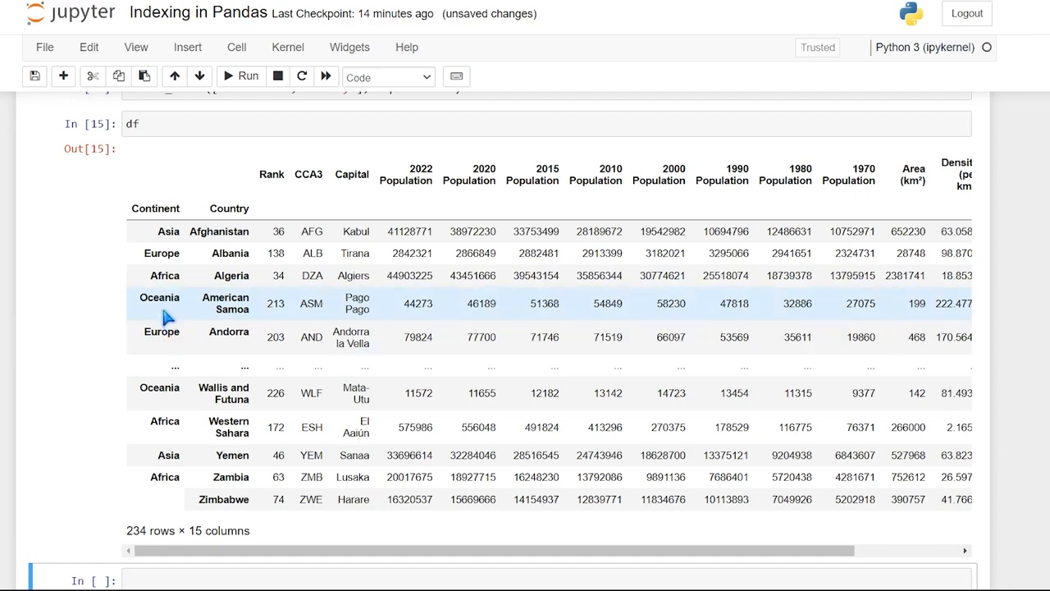
{"action": "double_click", "coordinate": [162, 253]}
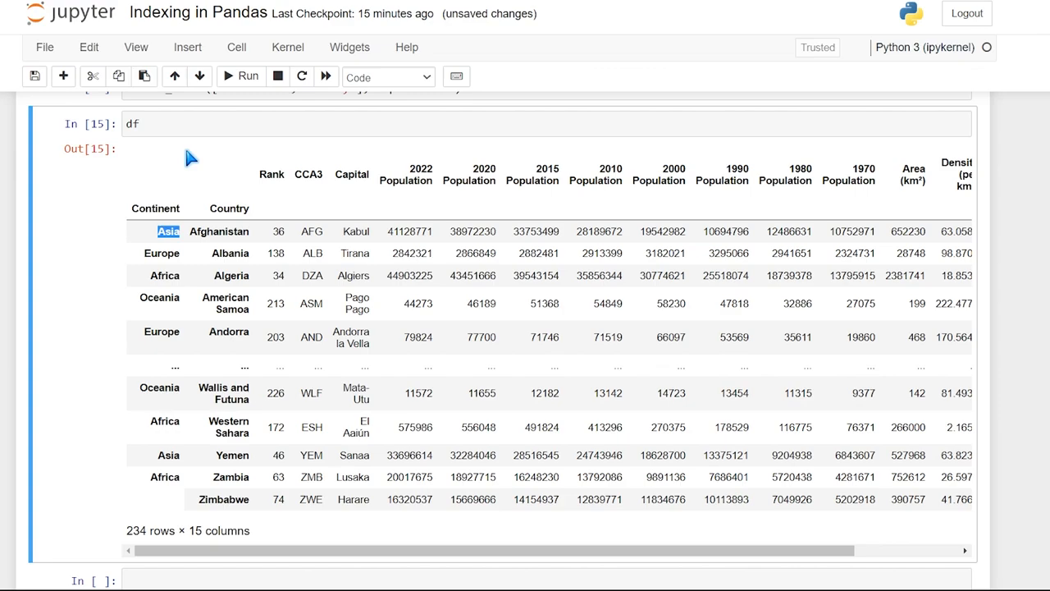
Change the df cell to df.sort_index() and review its parameter help, including ascending
{"action": "type", "text": ".sort"}
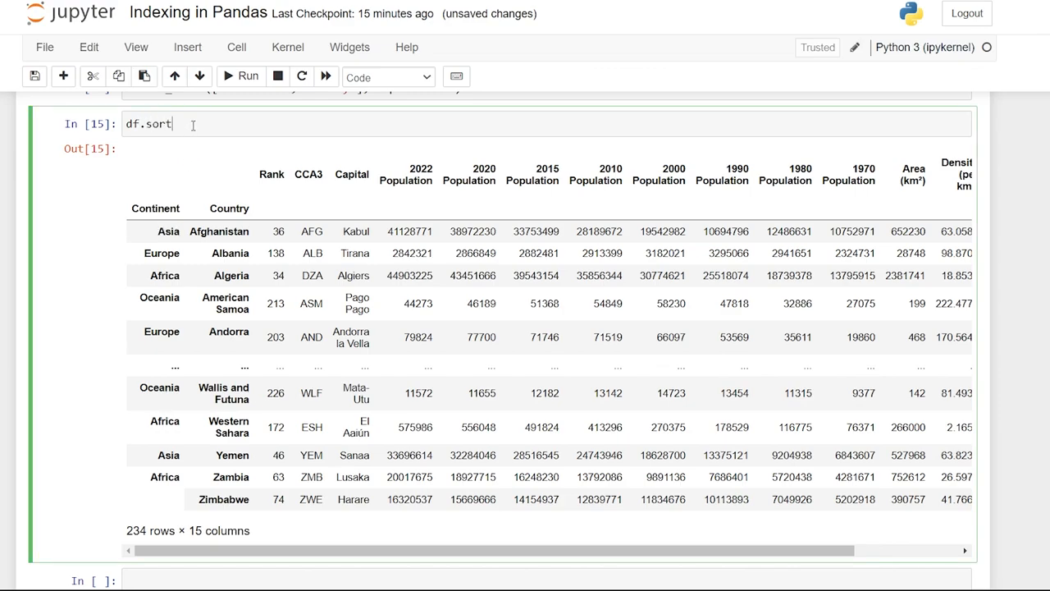
{"action": "type", "text": "_index()"}
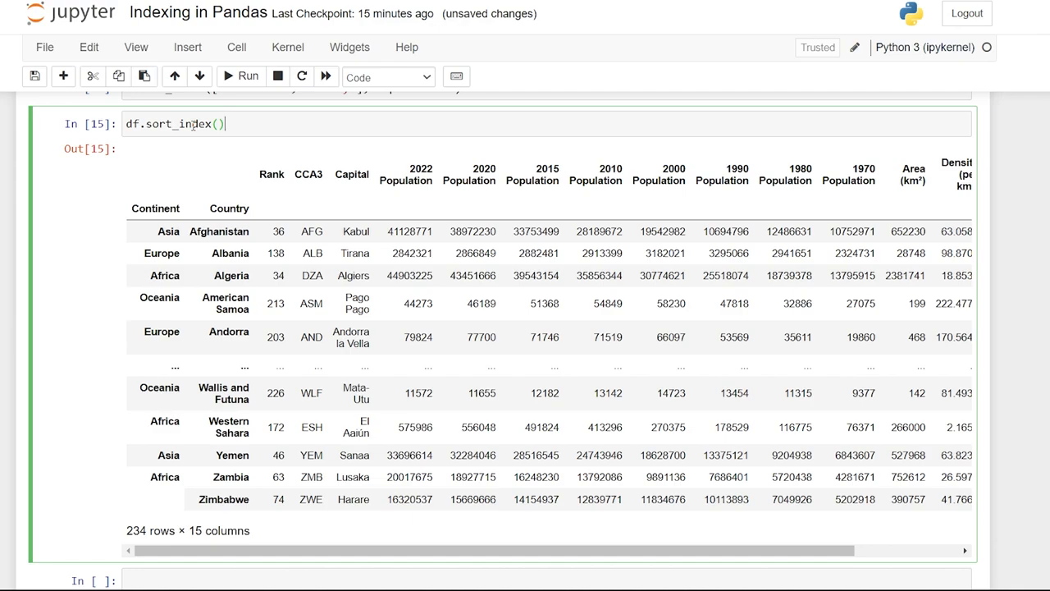
{"action": "left_click", "coordinate": [219, 124]}
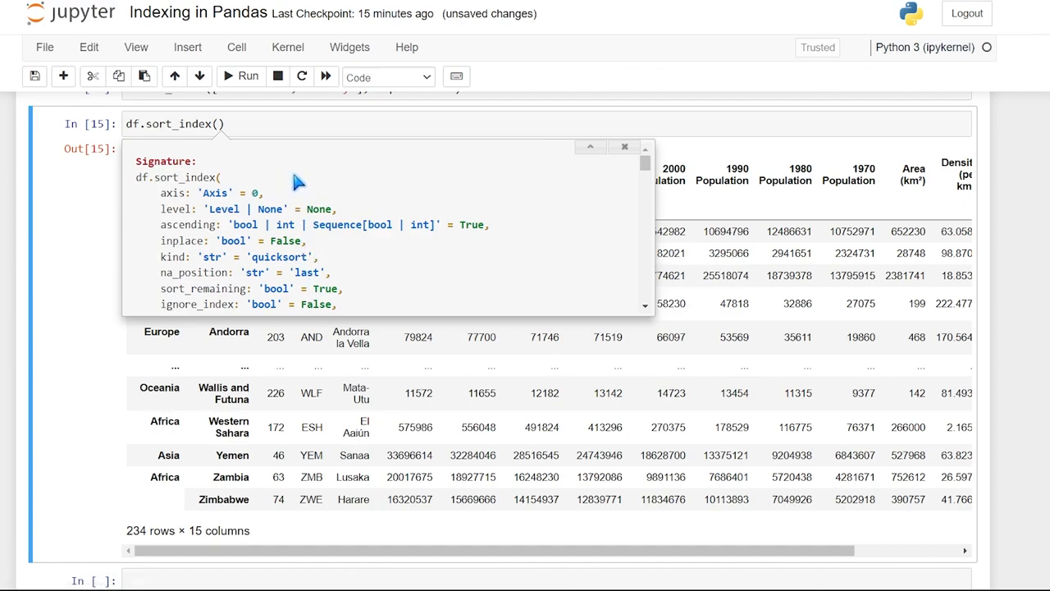
{"action": "mouse_move", "coordinate": [274, 200]}
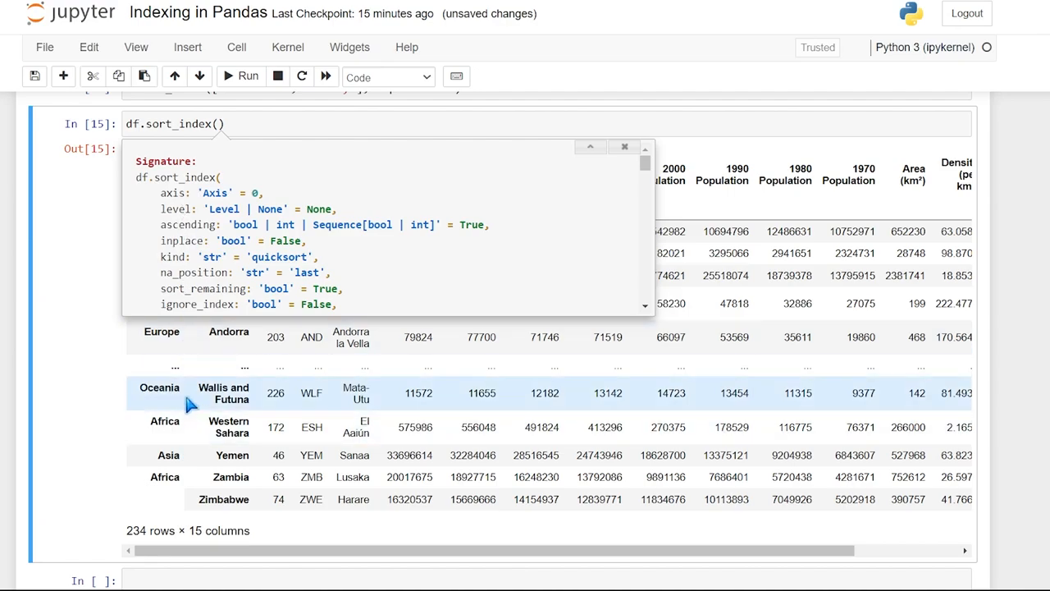
{"action": "mouse_move", "coordinate": [492, 187]}
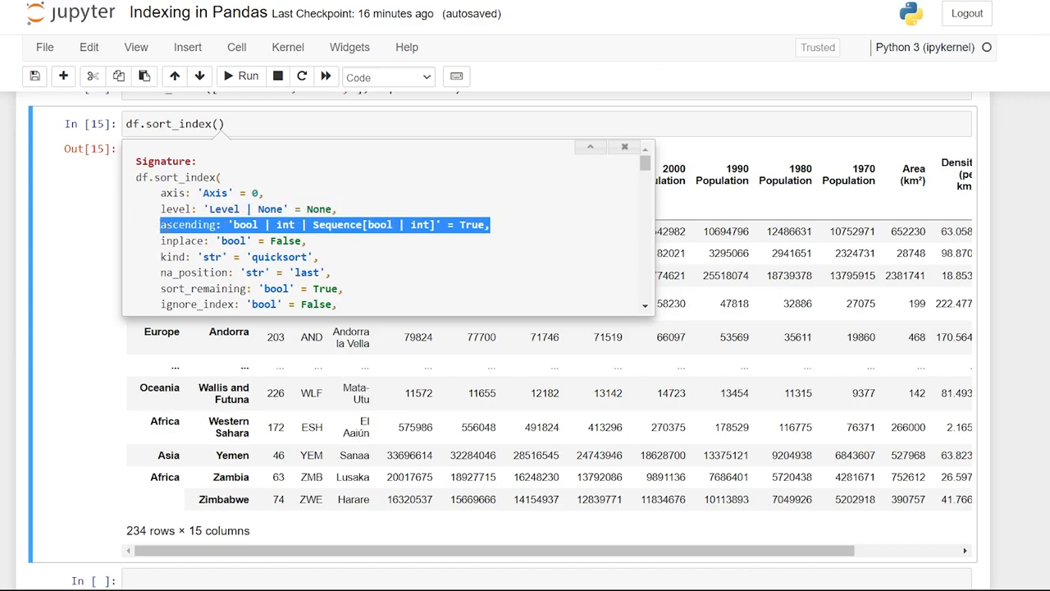
{"action": "mouse_move", "coordinate": [187, 241]}
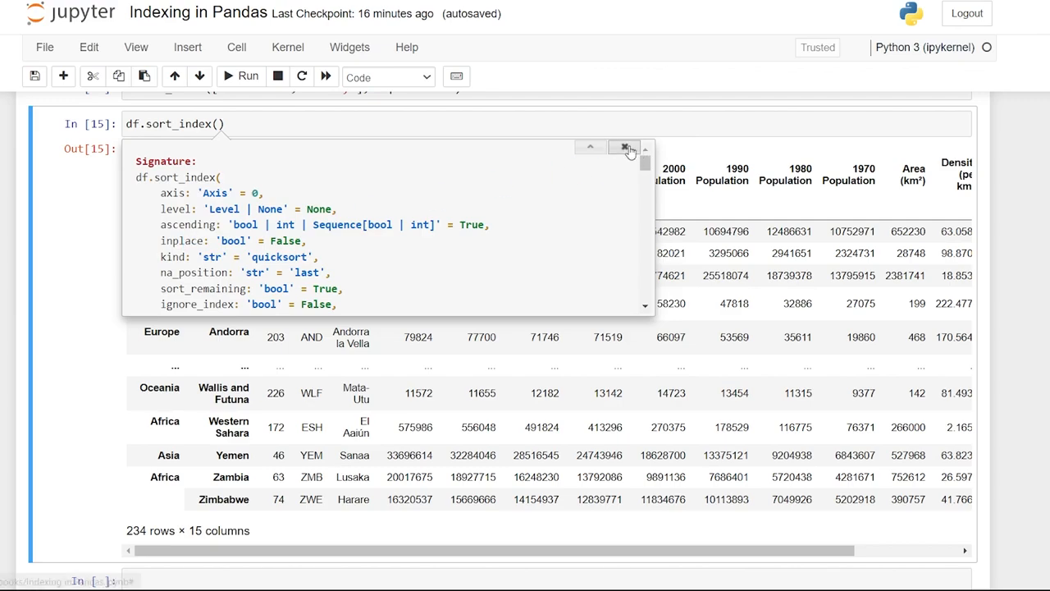
{"action": "left_click", "coordinate": [625, 149]}
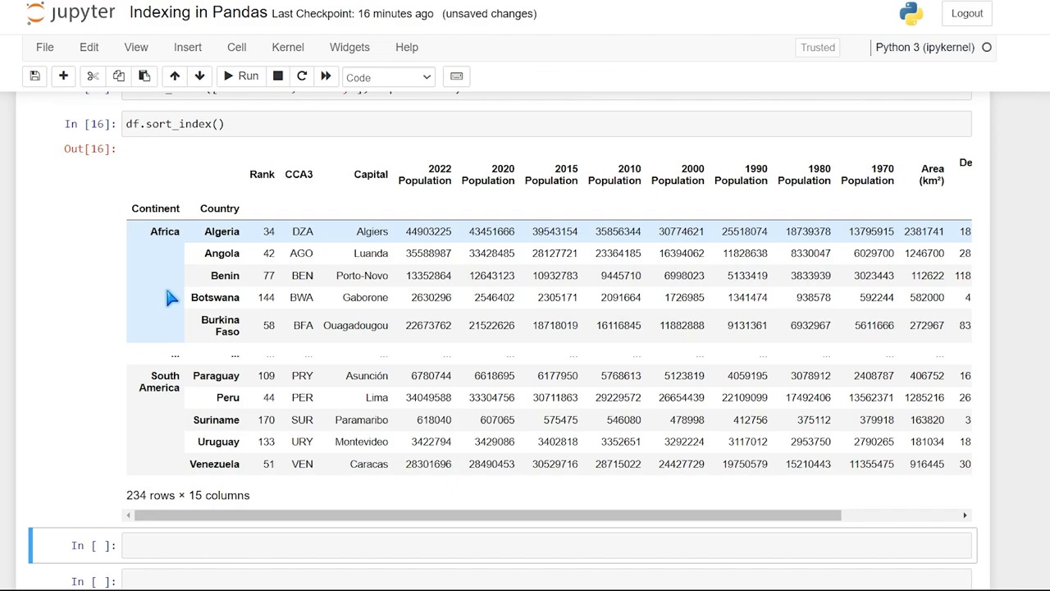
{"action": "mouse_move", "coordinate": [205, 238]}
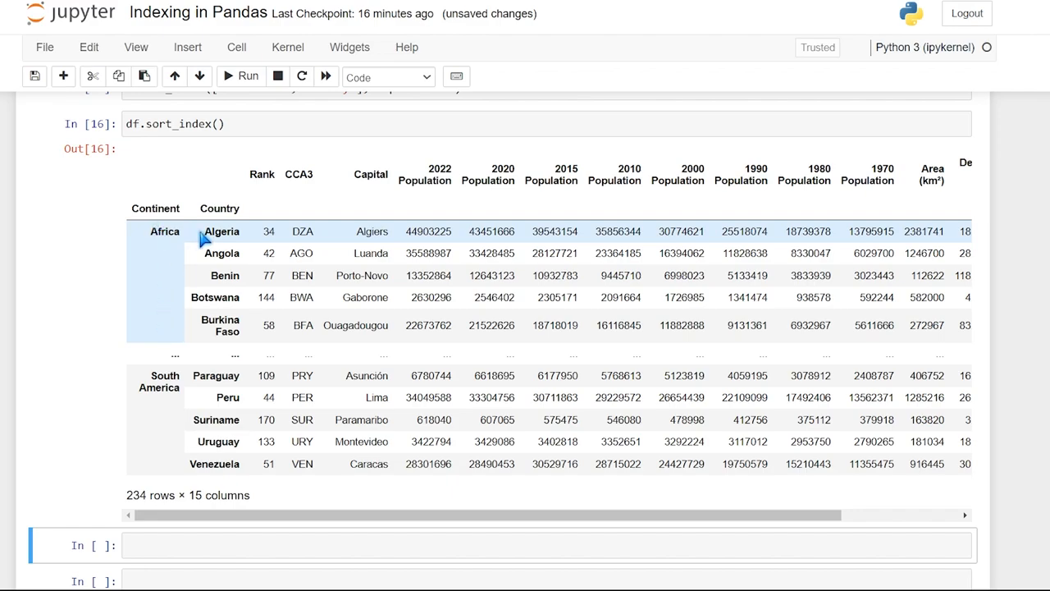
{"action": "mouse_move", "coordinate": [160, 248]}
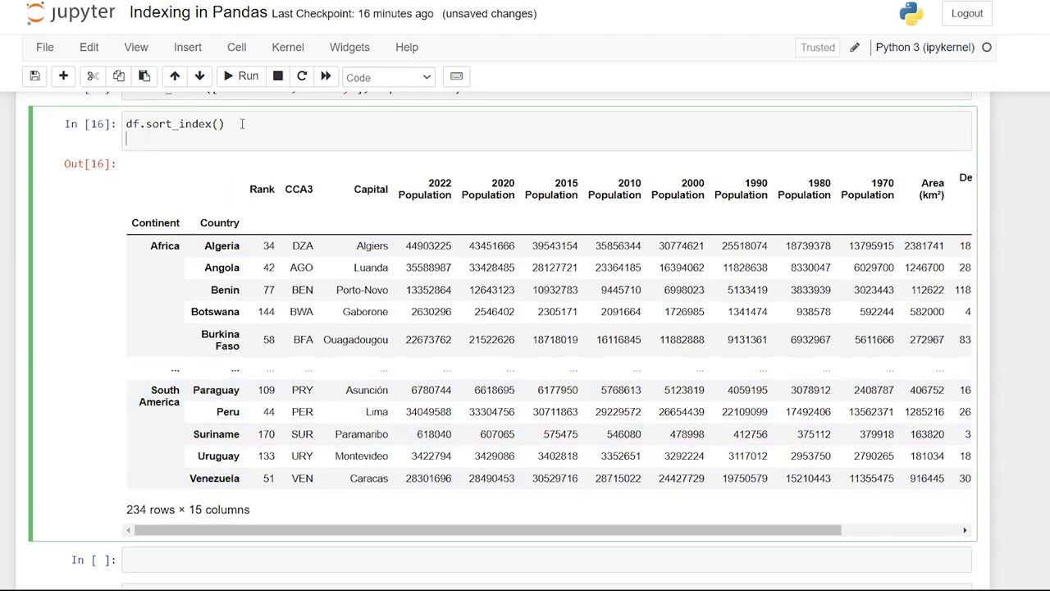
Add pd.set_option('display.max.rows', 235) to the sort_index cell
{"action": "type", "text": "pd"}
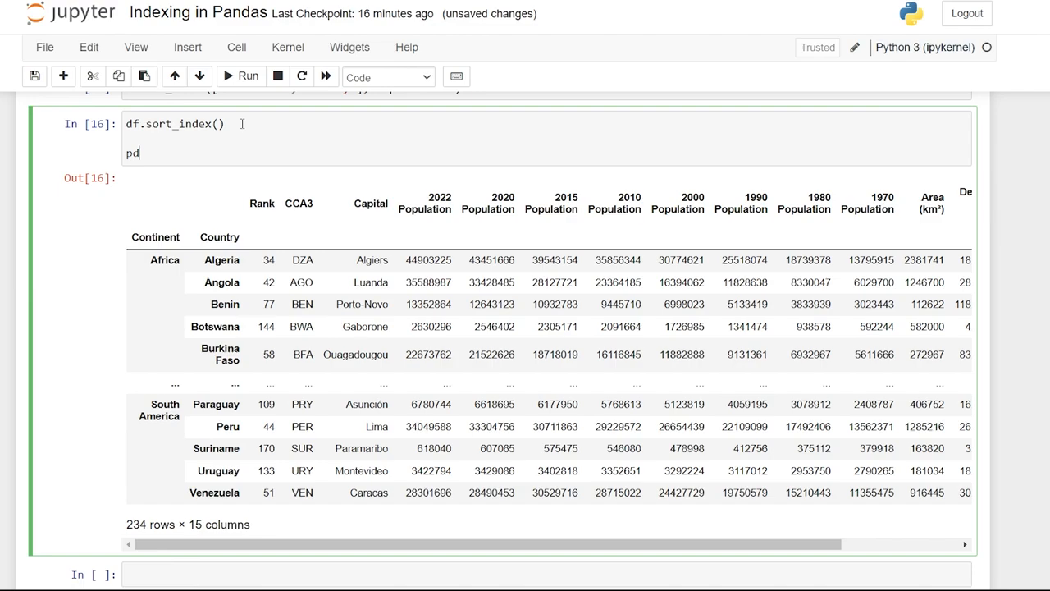
{"action": "type", "text": "s"}
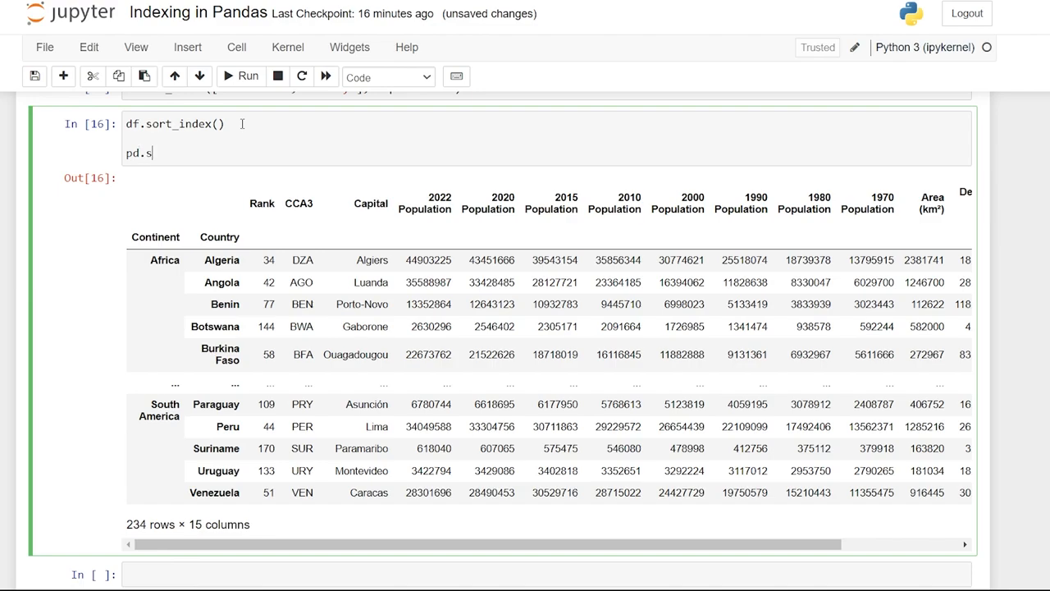
{"action": "type", "text": "et_option"}
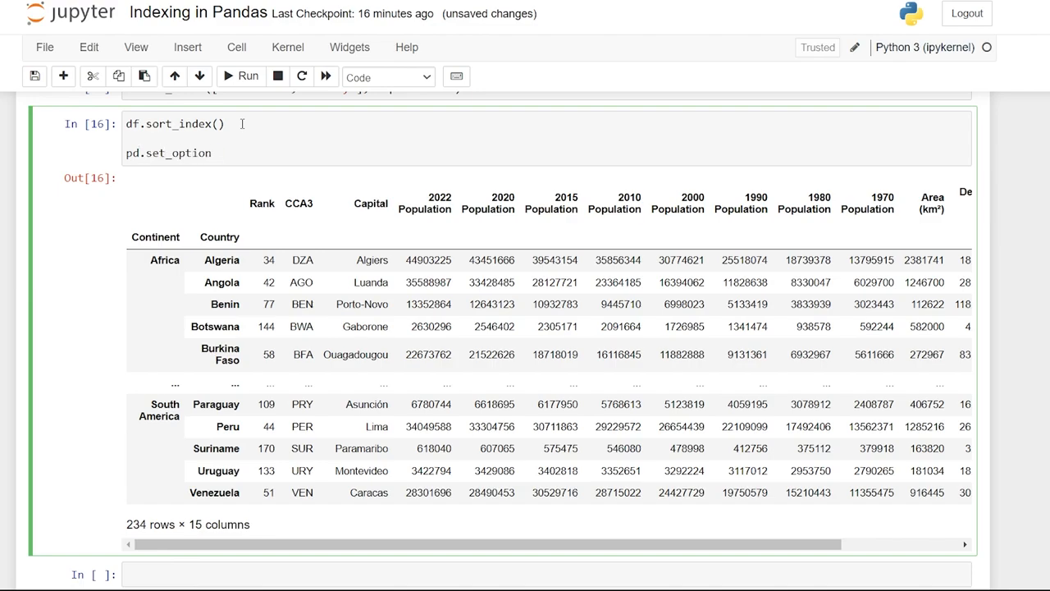
{"action": "type", "text": "('')"}
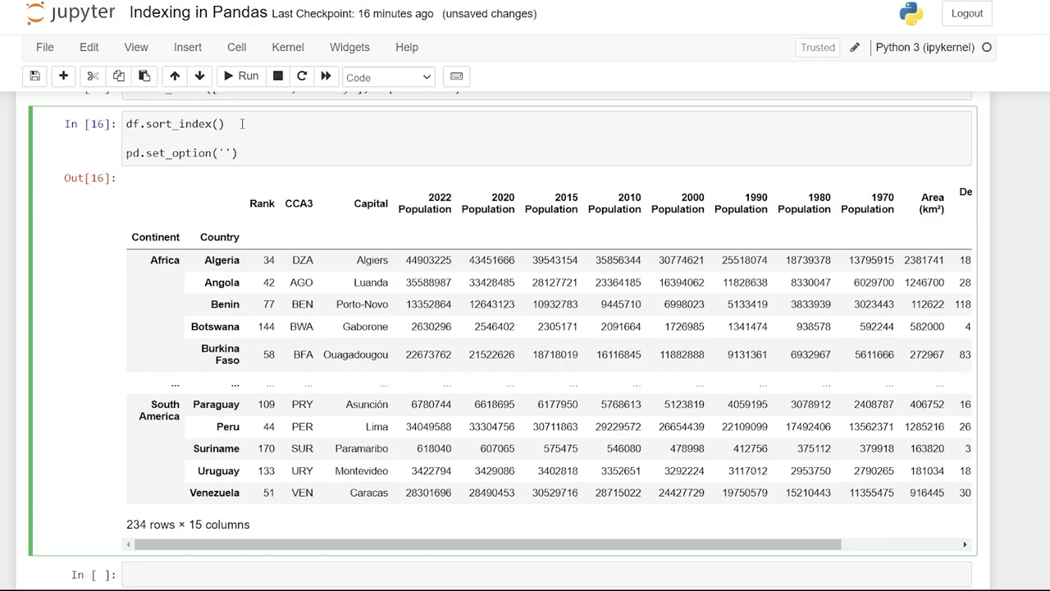
{"action": "type", "text": "display.max.rows"}
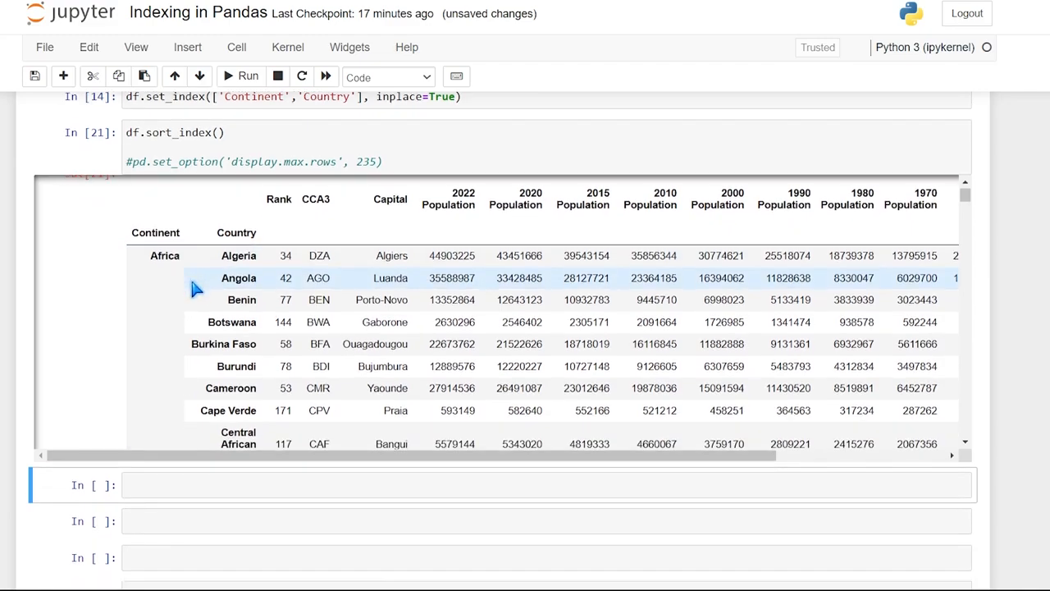
Edit df.sort_index to pass ascending values, trying a descending Continent–Country sort
{"action": "scroll", "scroll_direction": "down", "scroll_amount": 3}
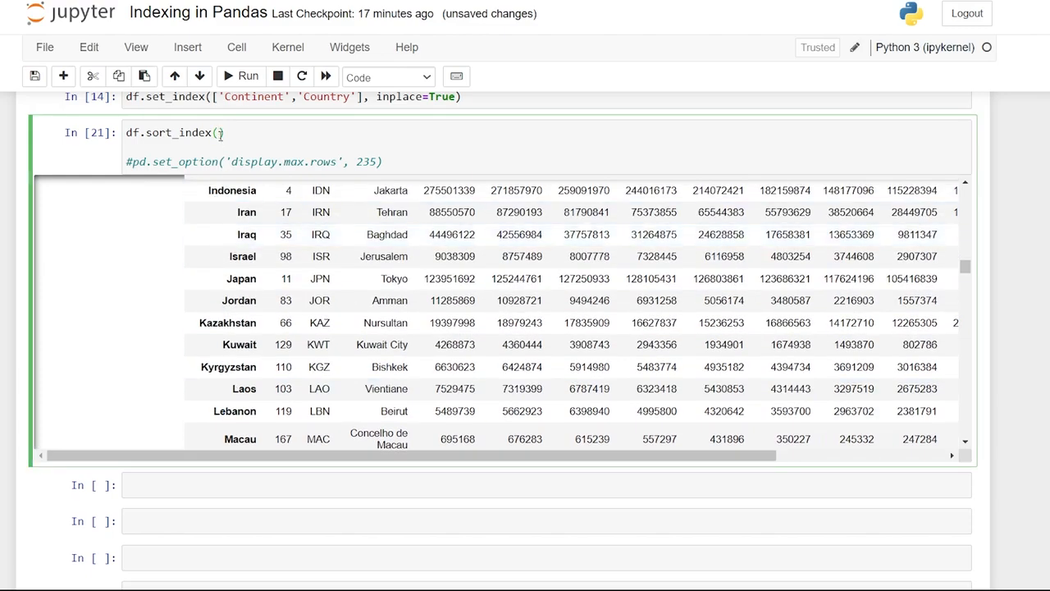
{"action": "type", "text": "ascending=False"}
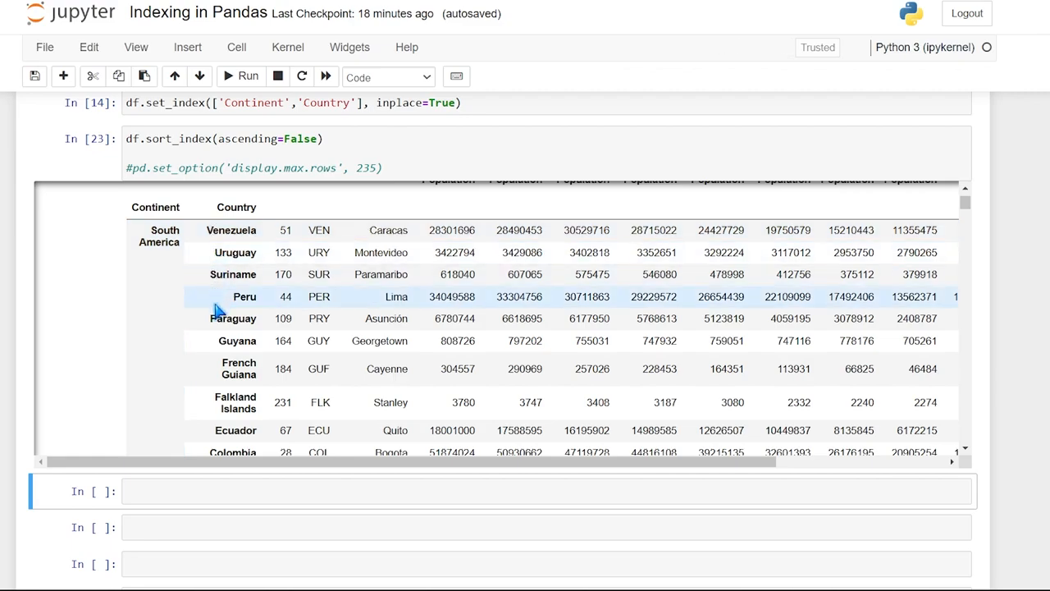
{"action": "mouse_move", "coordinate": [225, 341]}
{"action": "type", "text": "["}
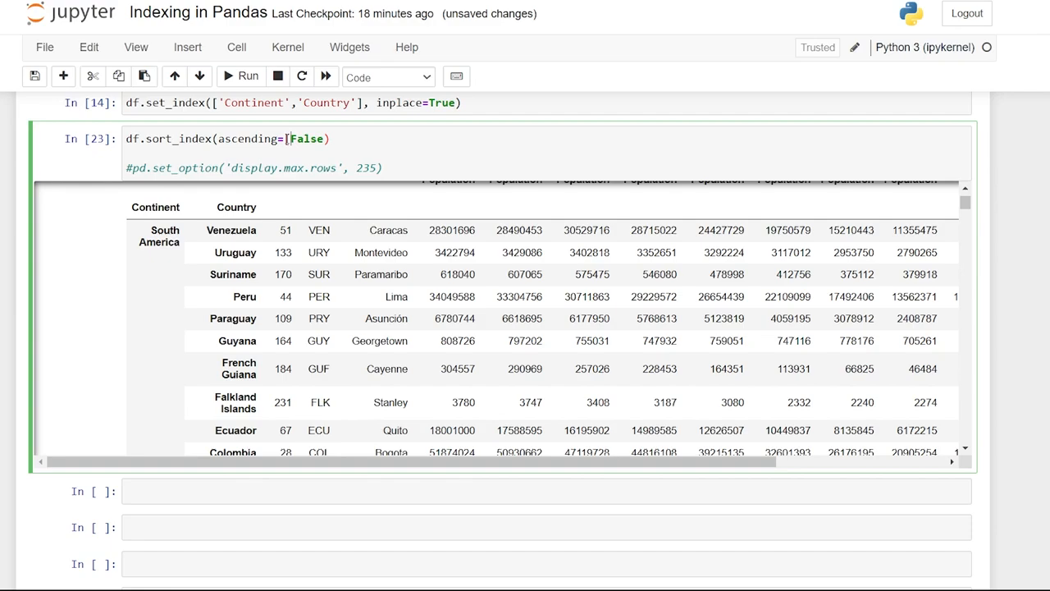
{"action": "type", "text": ", T"}
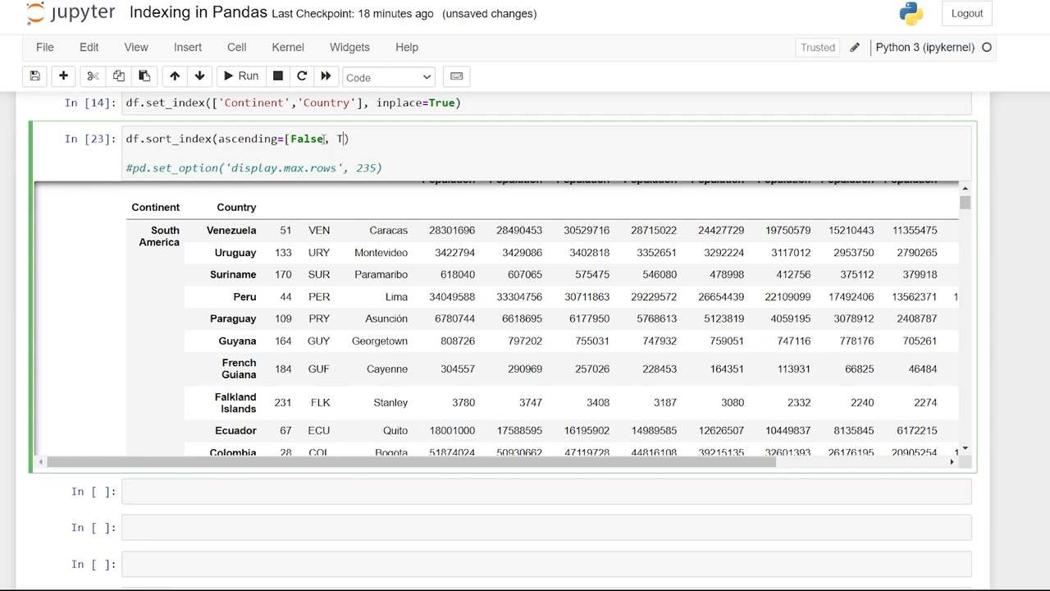
{"action": "type", "text": "rue"}
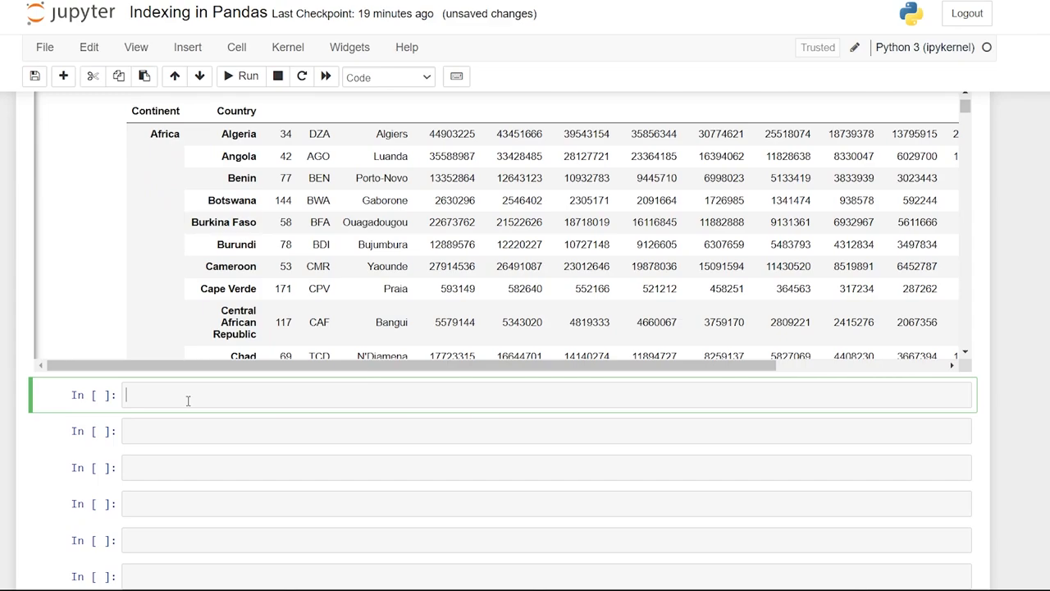
Look up df.loc['Africa','Angola'] in a new cell to get Angola's row
{"action": "type", "text": "df.loc"}
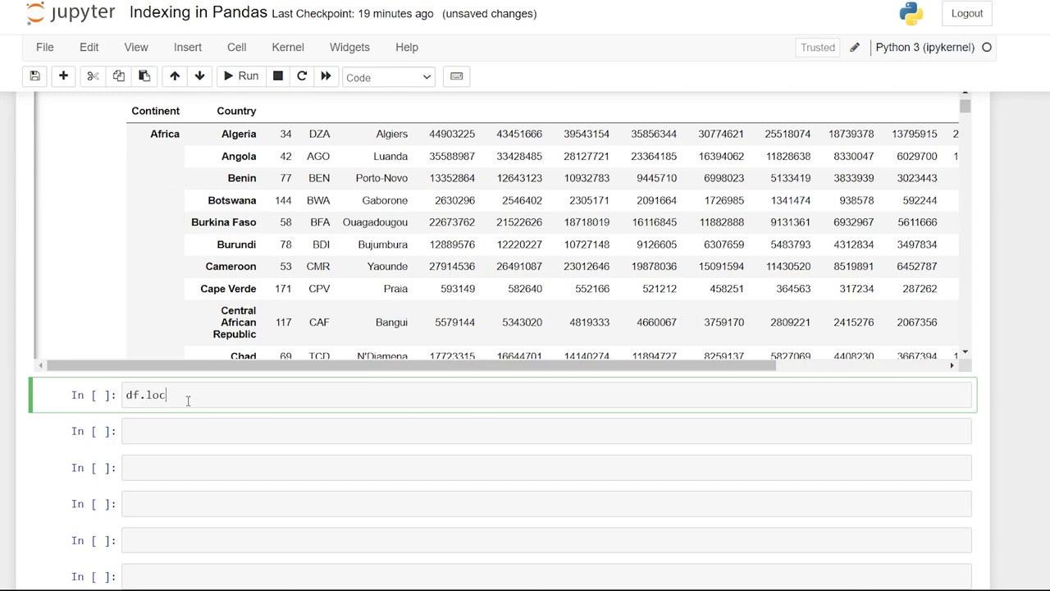
{"action": "type", "text": "[]"}
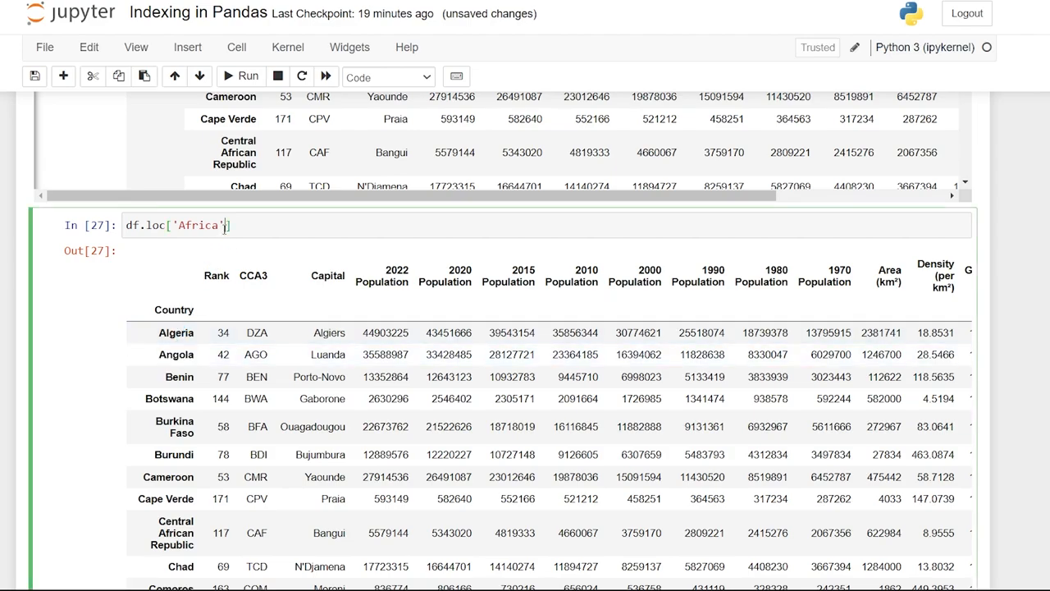
{"action": "type", "text": ","}
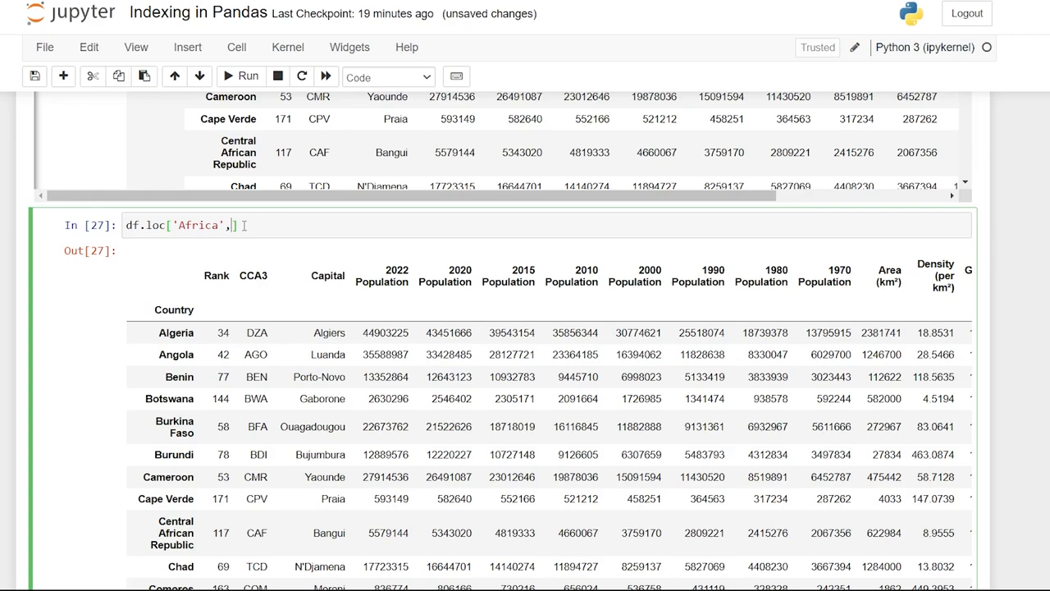
{"action": "type", "text": "'Angola'"}
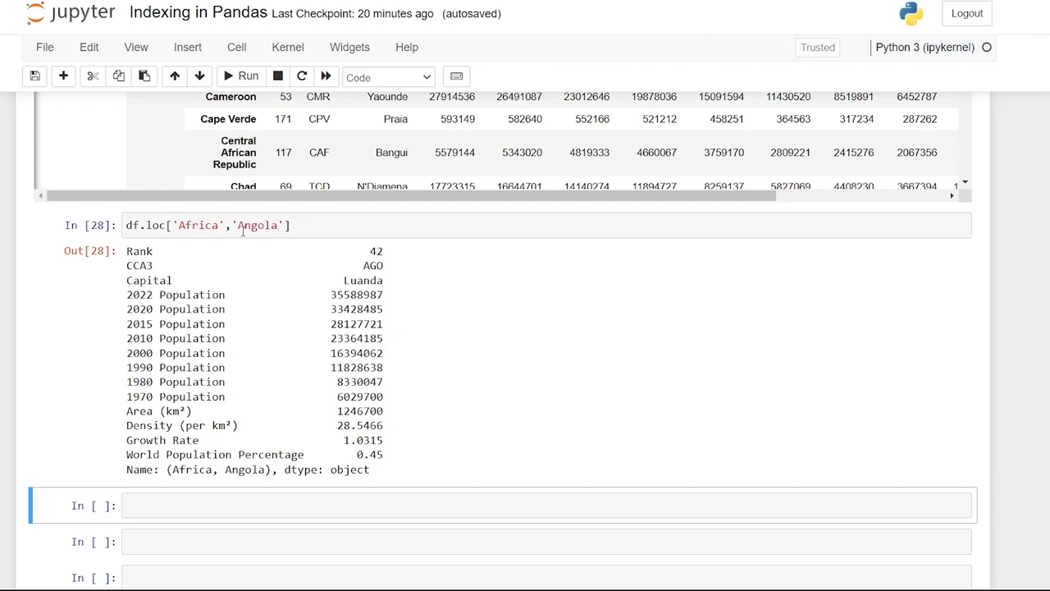
{"action": "mouse_move", "coordinate": [254, 250]}
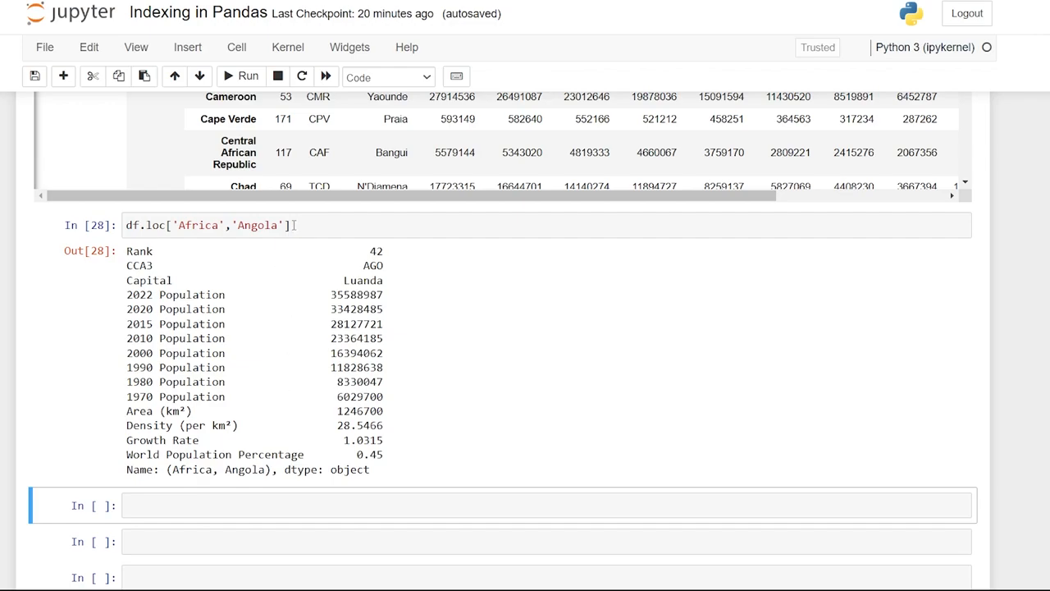
{"action": "double_click", "coordinate": [155, 224]}
{"action": "type", "text": "df.iloc["}
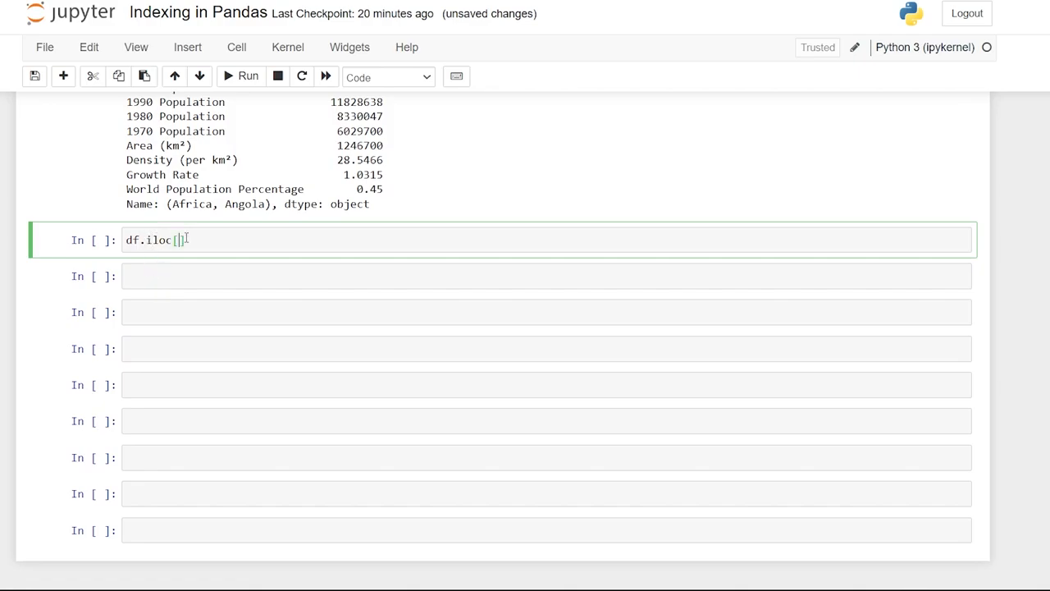
Run df.iloc[1] and scroll to Albania's row under Europe
{"action": "type", "text": "1"}
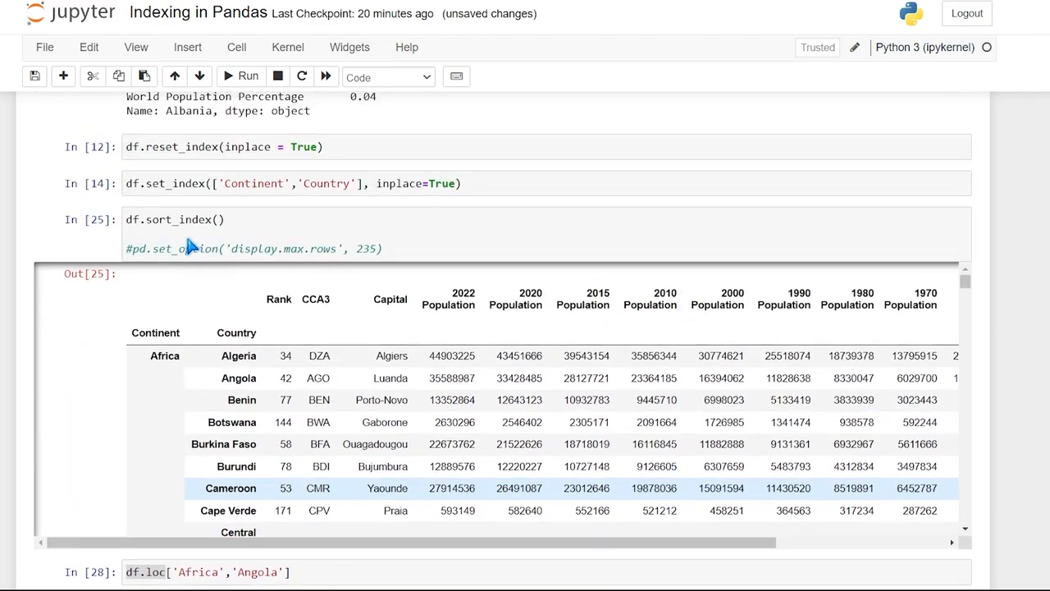
{"action": "scroll", "scroll_direction": "down", "scroll_amount": 3}
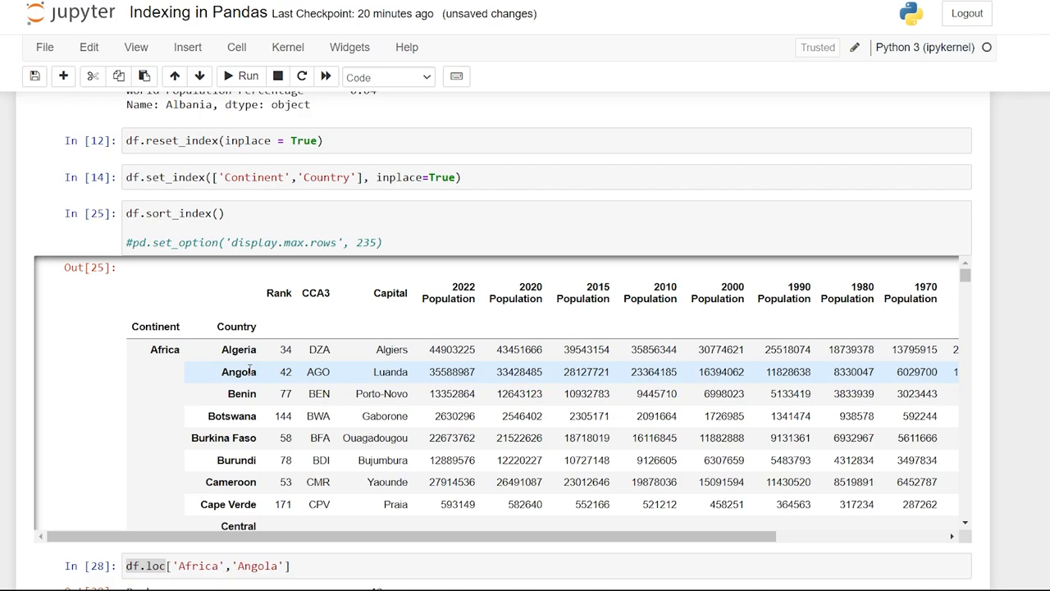
{"action": "scroll", "scroll_direction": "down", "scroll_amount": 3}
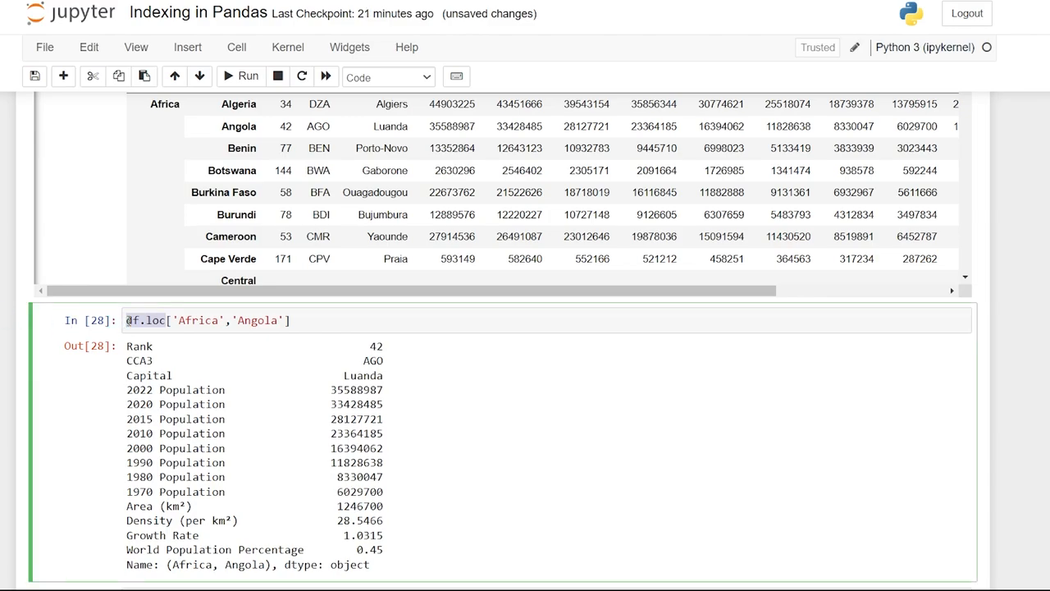
{"action": "left_click", "coordinate": [315, 320]}
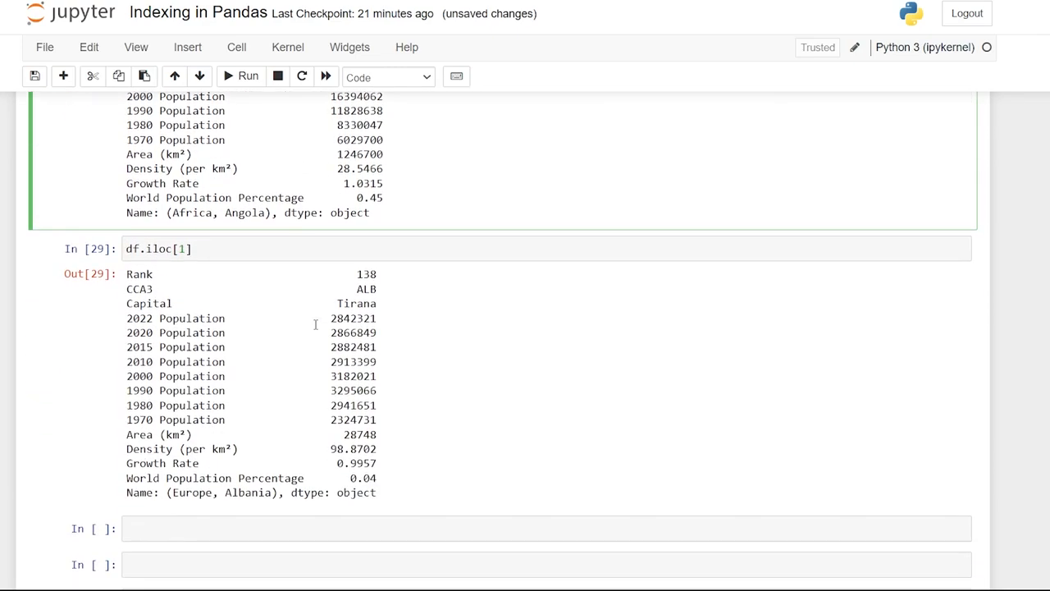
{"action": "scroll", "scroll_direction": "down", "scroll_amount": 3}
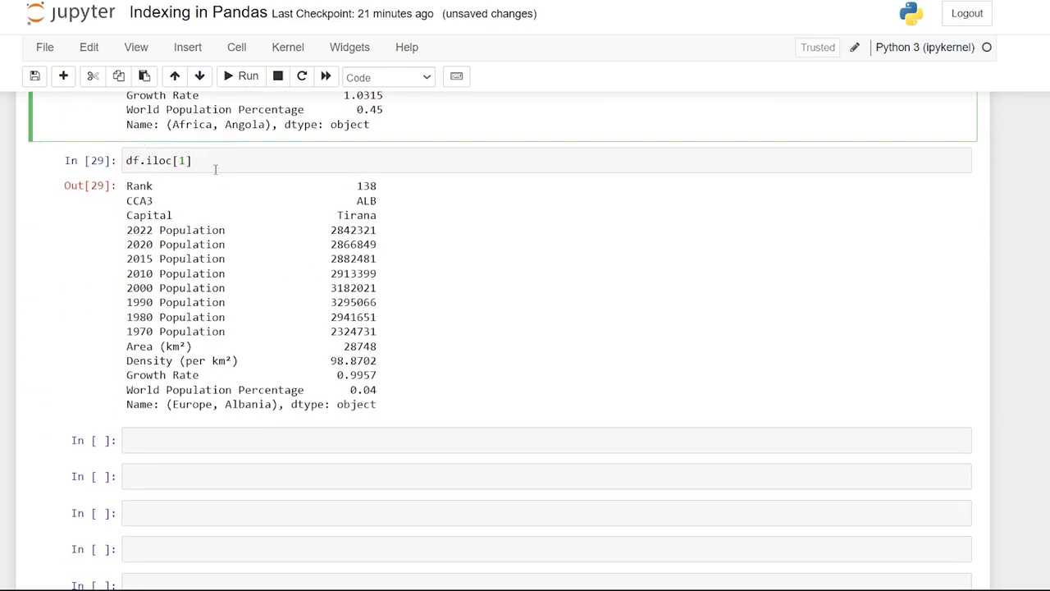